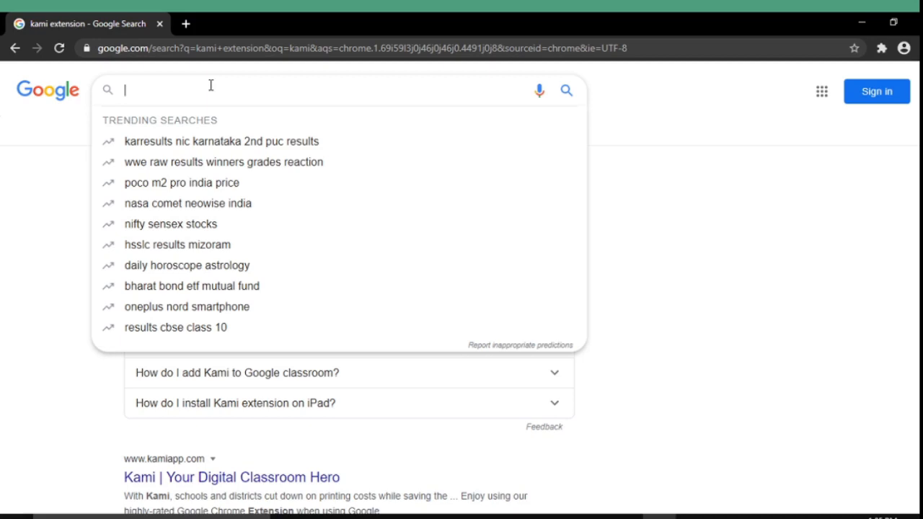
# - Search Google for 'kami extension' and open the Chrome Web Store result in a new tab
pyautogui.write('kami')
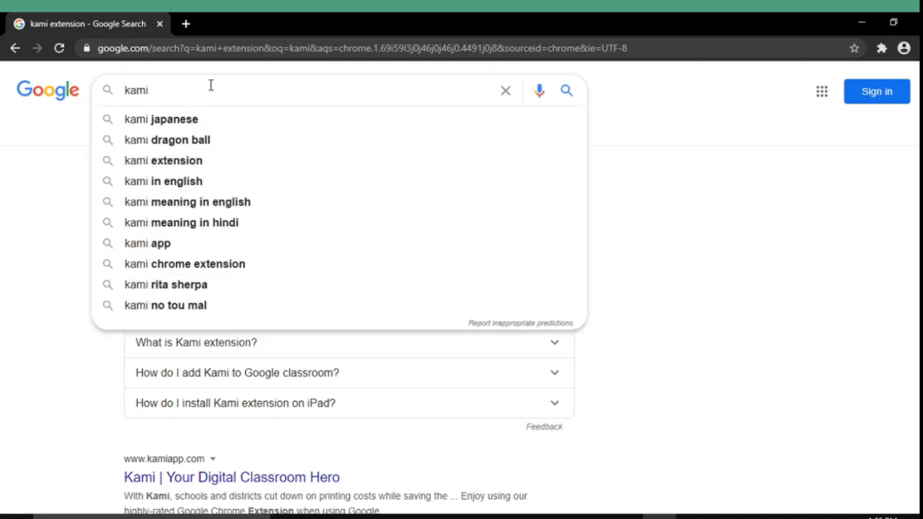
pyautogui.write('exte')
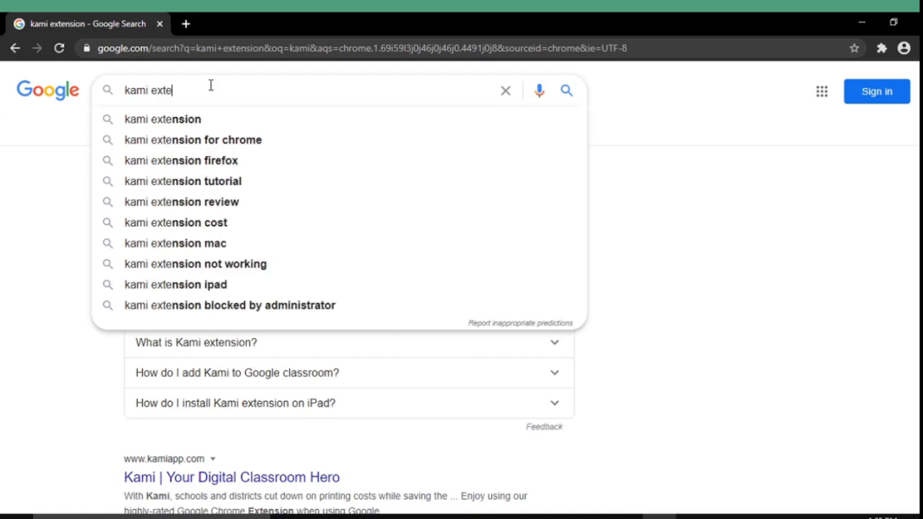
pyautogui.write('nsion')
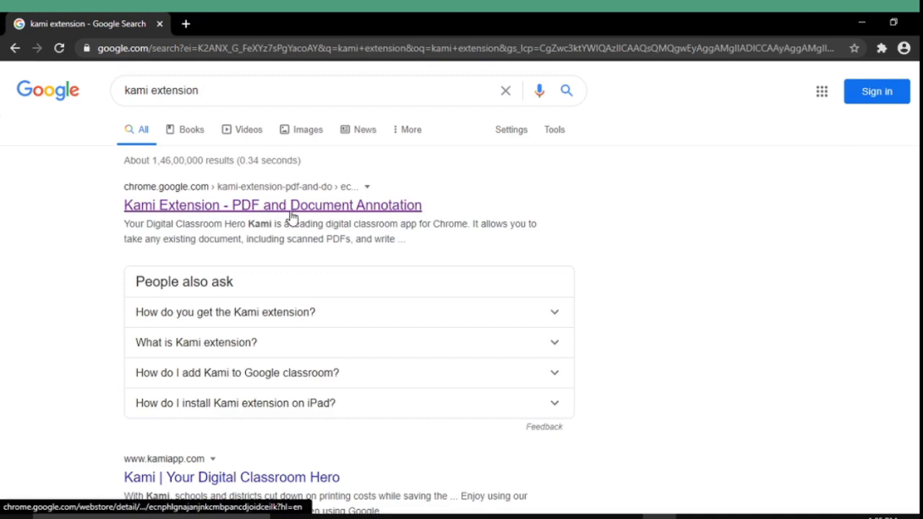
pyautogui.rightClick(296, 209)
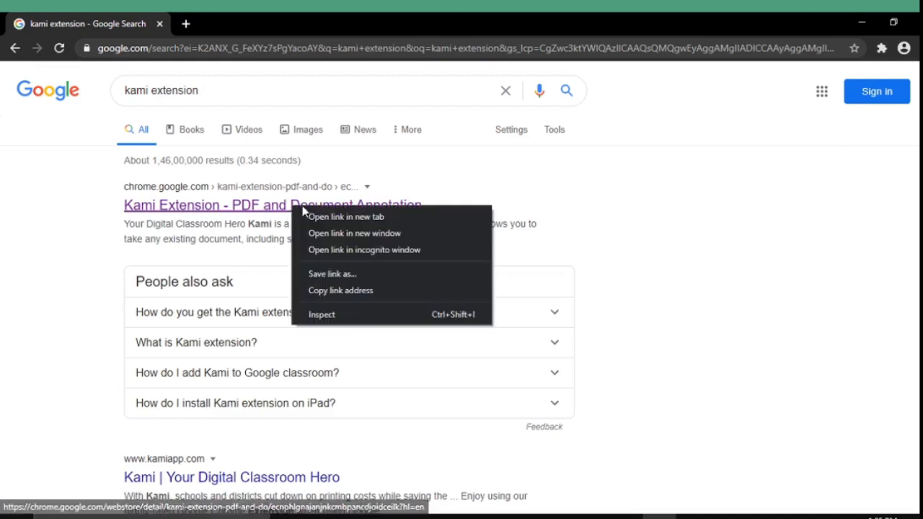
pyautogui.moveTo(346, 216)
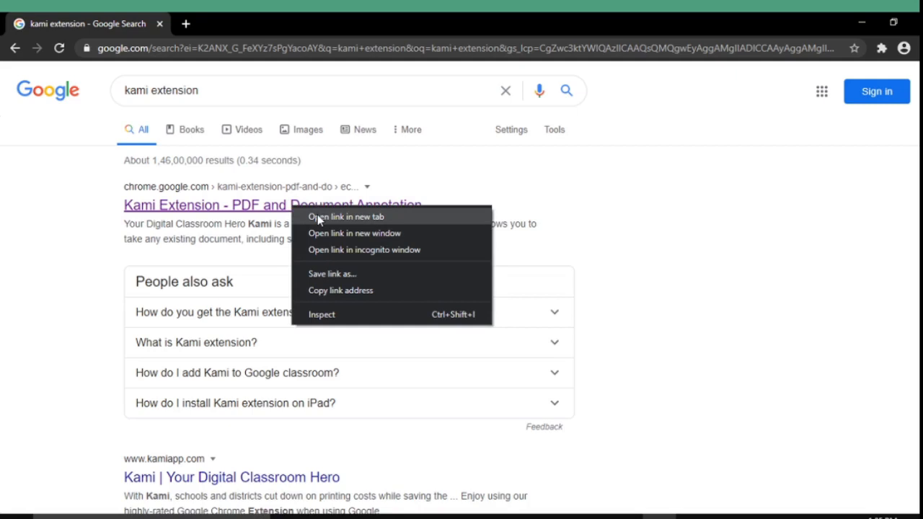
pyautogui.click(347, 217)
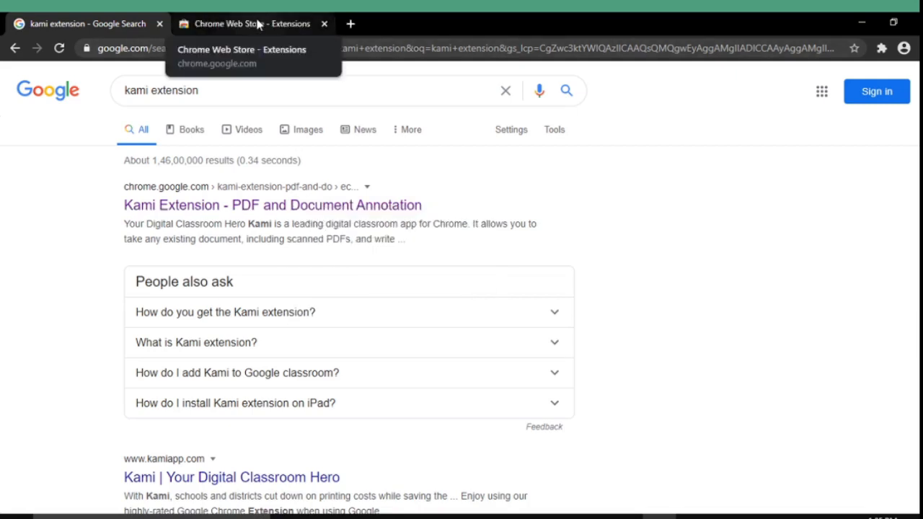
# - Add the Kami PDF and Document Annotation extension to Chrome and view it among installed extensions
pyautogui.click(245, 23)
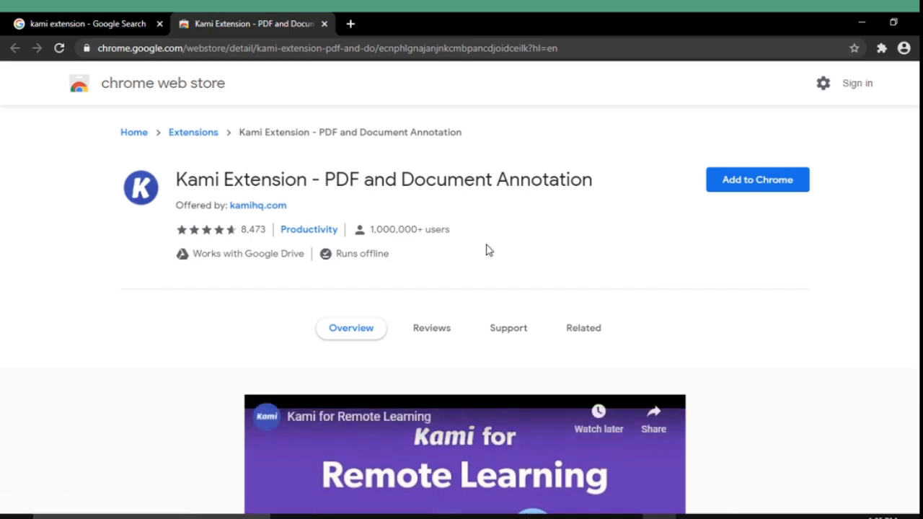
pyautogui.moveTo(686, 242)
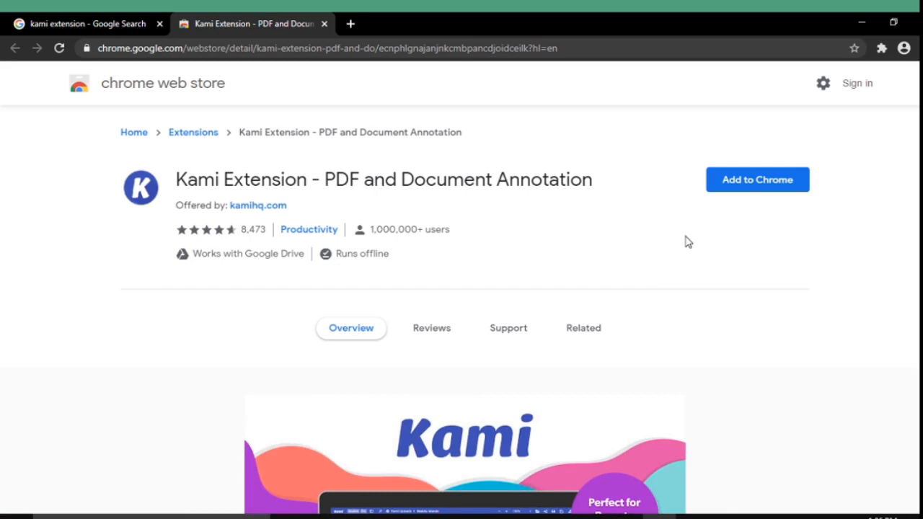
pyautogui.moveTo(757, 179)
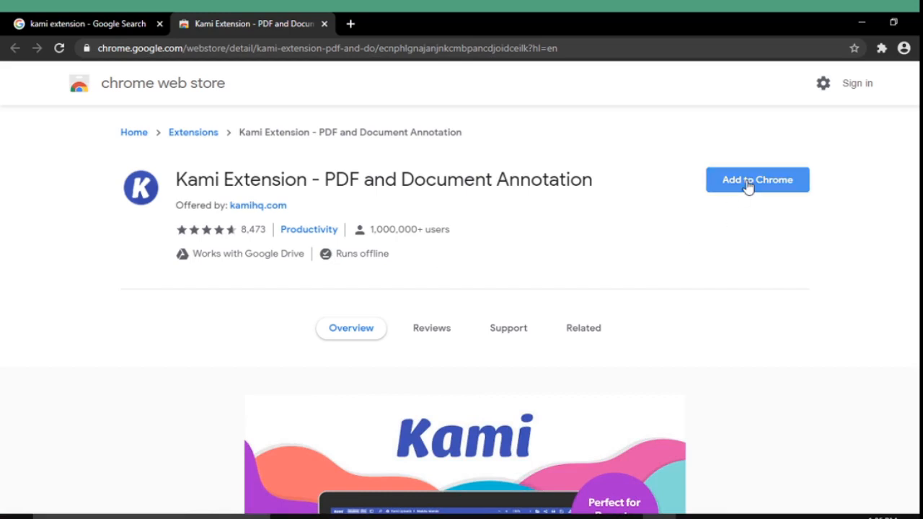
pyautogui.click(757, 179)
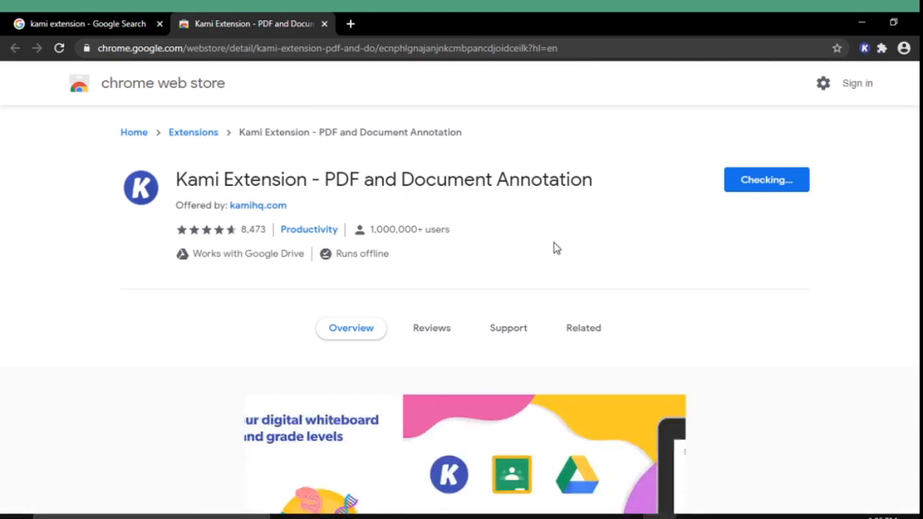
pyautogui.click(767, 179)
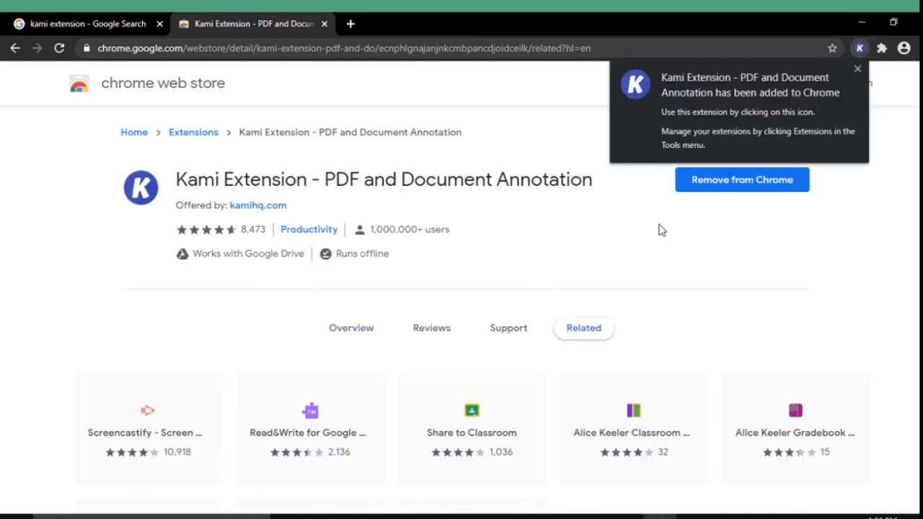
pyautogui.moveTo(686, 234)
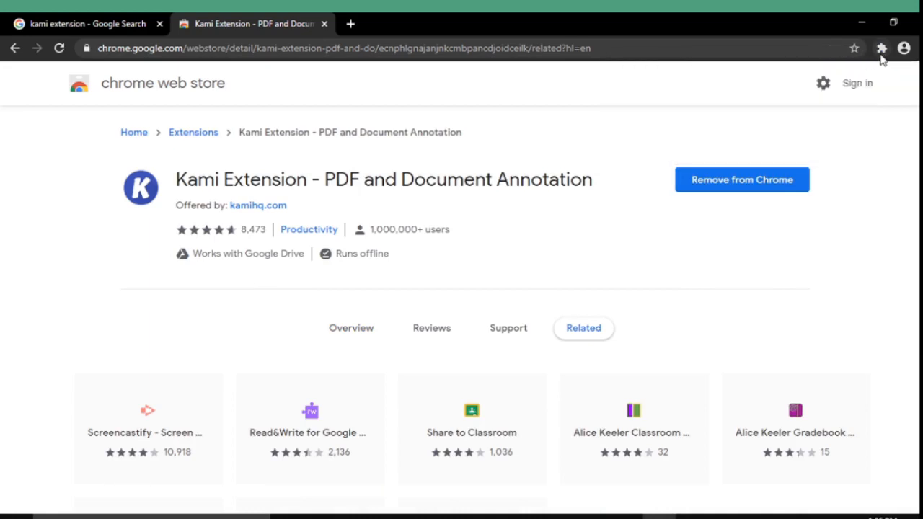
pyautogui.click(879, 49)
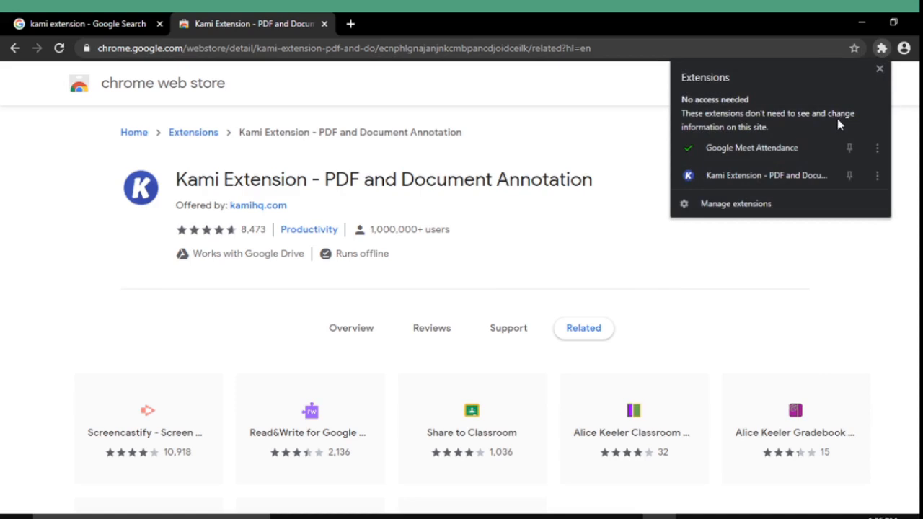
pyautogui.moveTo(767, 176)
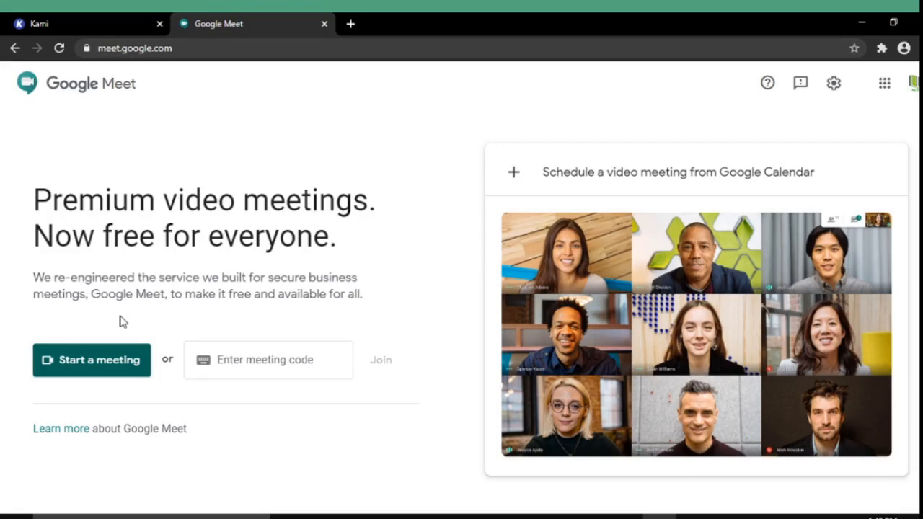
pyautogui.moveTo(106, 367)
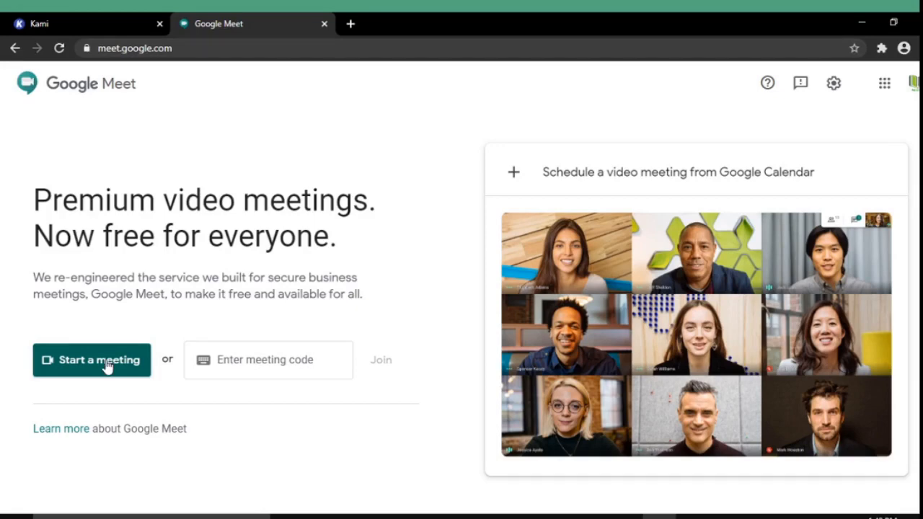
# - Start and join a new Meet meeting, closing the 'Add others' panel and attendance welcome popup
pyautogui.click(92, 361)
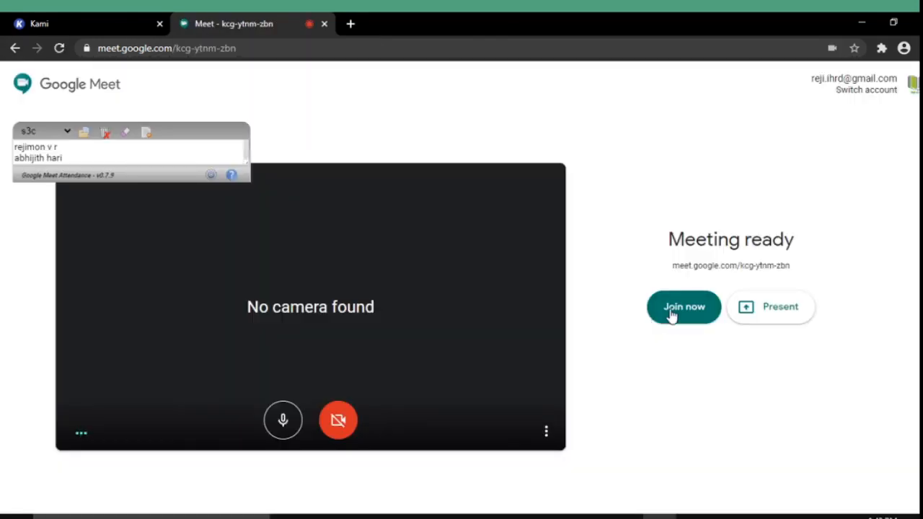
pyautogui.click(683, 306)
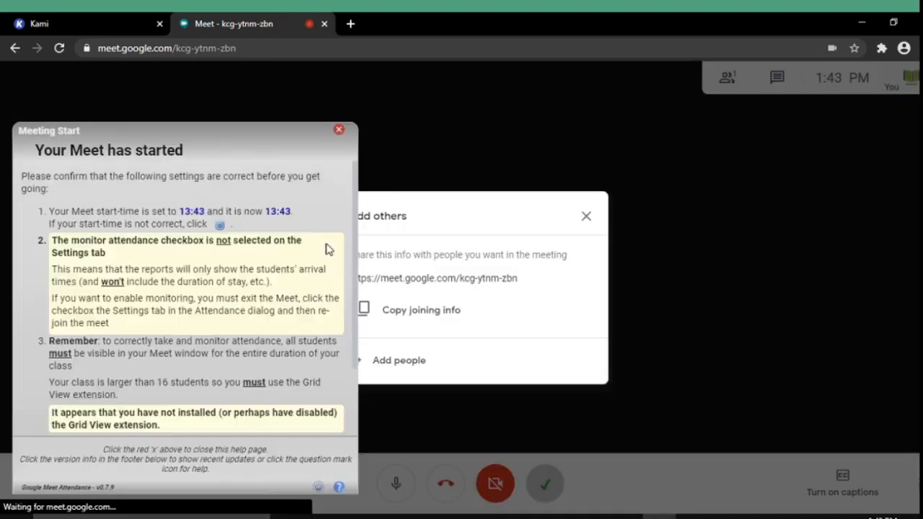
pyautogui.click(585, 217)
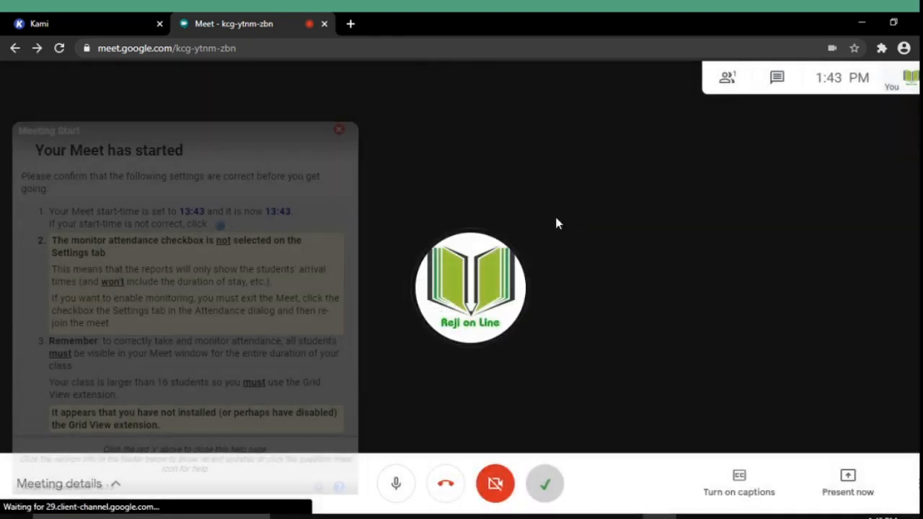
pyautogui.moveTo(338, 130)
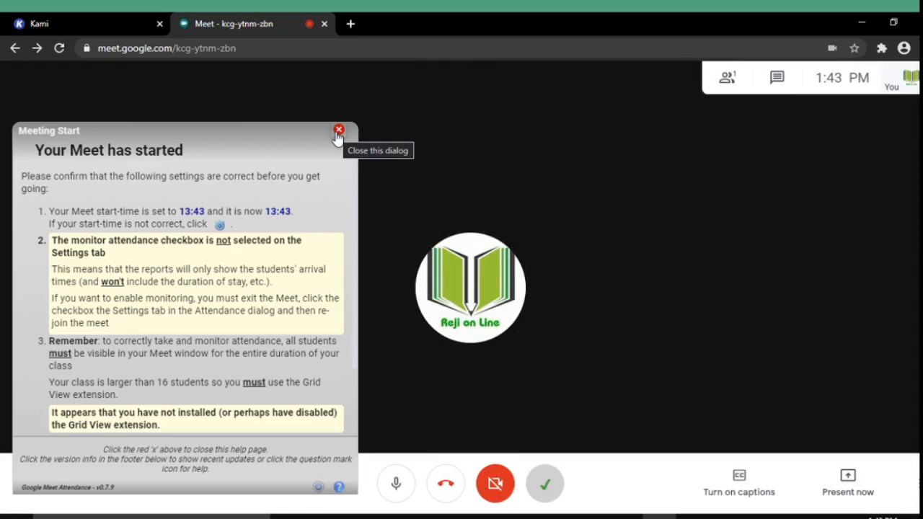
pyautogui.click(339, 130)
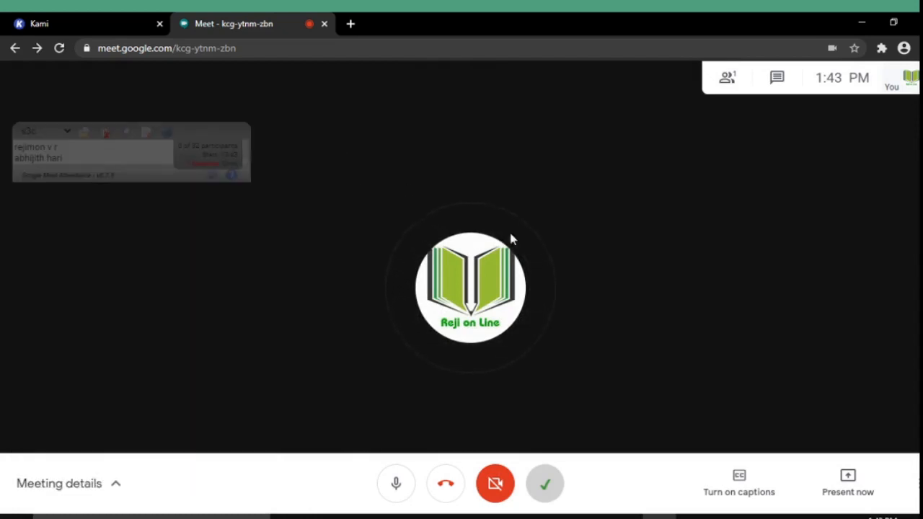
pyautogui.moveTo(820, 352)
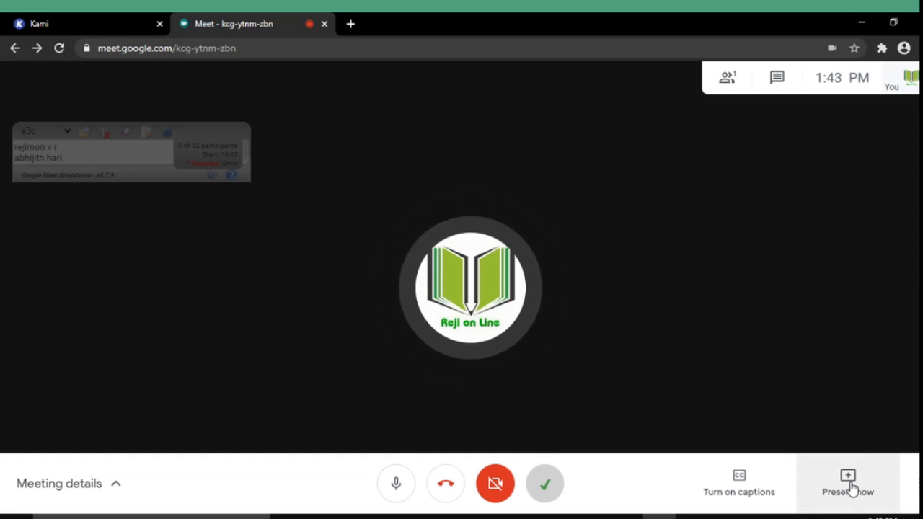
# - Present the Kami Chrome tab to everyone via 'Present now' > 'A Chrome tab'
pyautogui.click(848, 483)
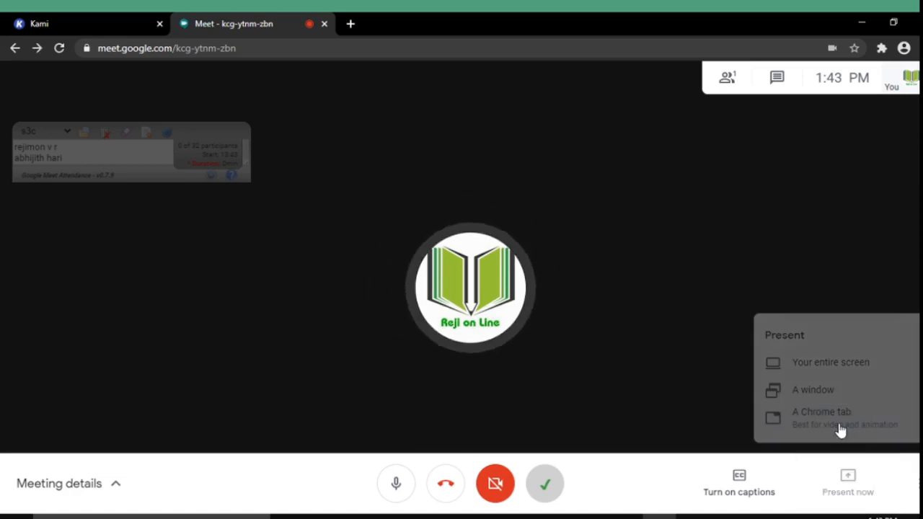
pyautogui.click(822, 412)
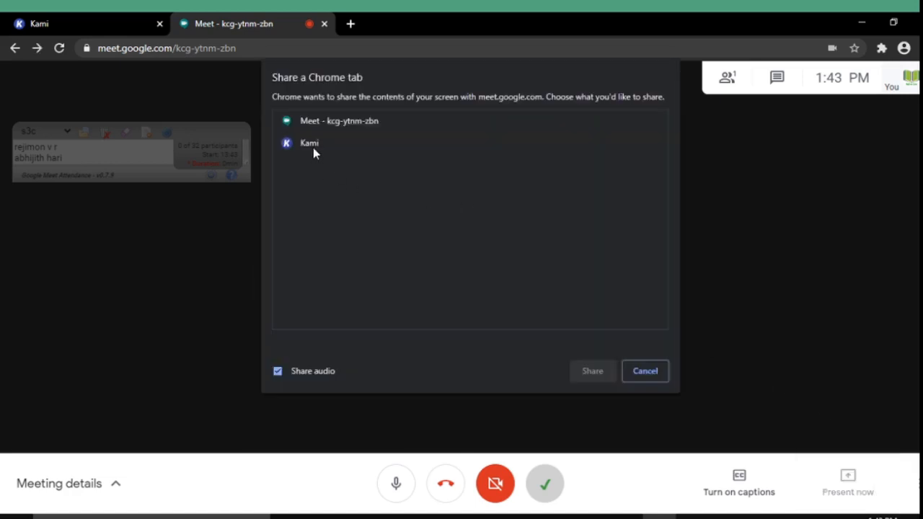
pyautogui.click(309, 143)
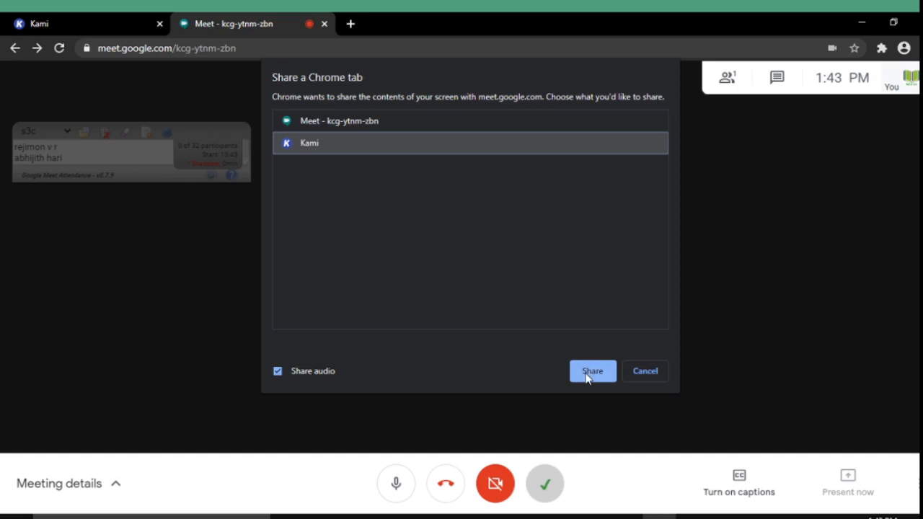
pyautogui.click(592, 371)
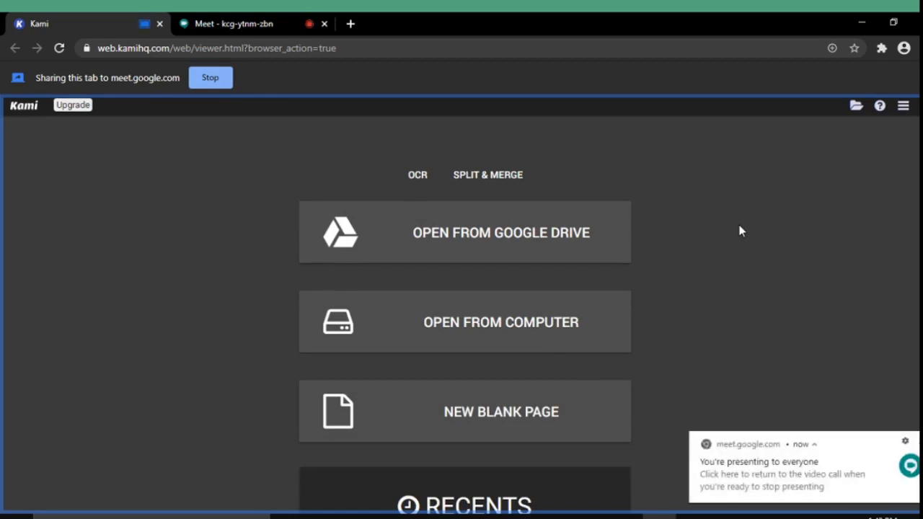
pyautogui.moveTo(732, 232)
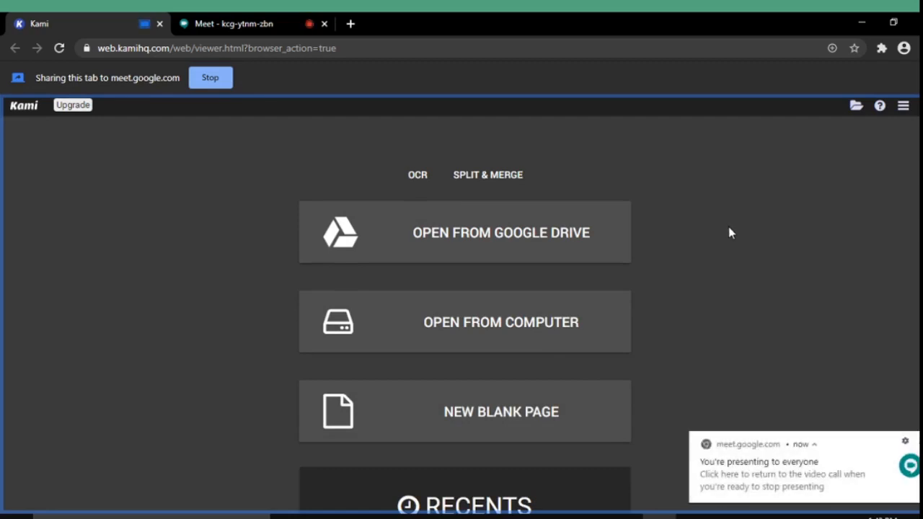
pyautogui.moveTo(696, 282)
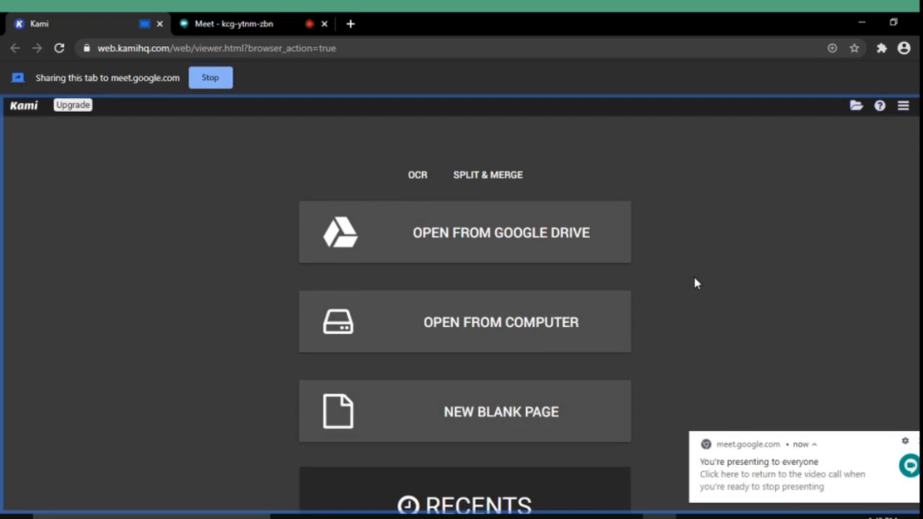
pyautogui.moveTo(698, 281)
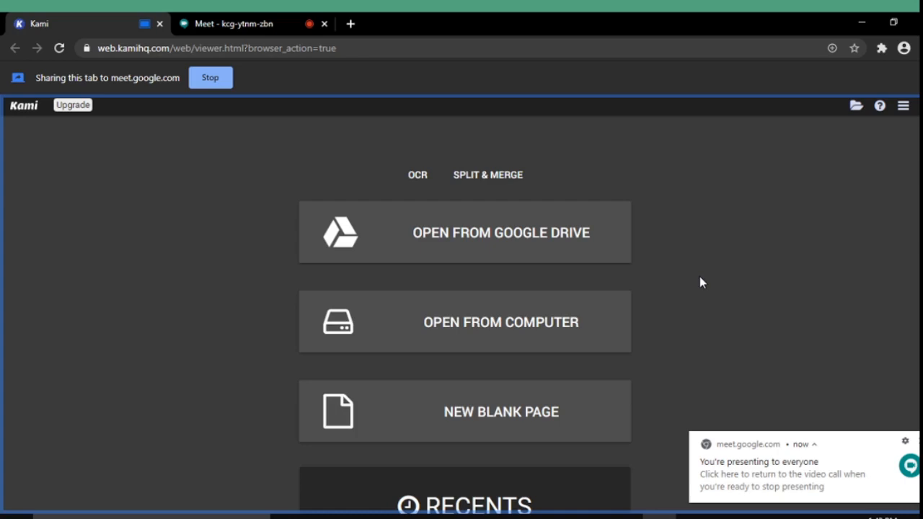
pyautogui.moveTo(545, 326)
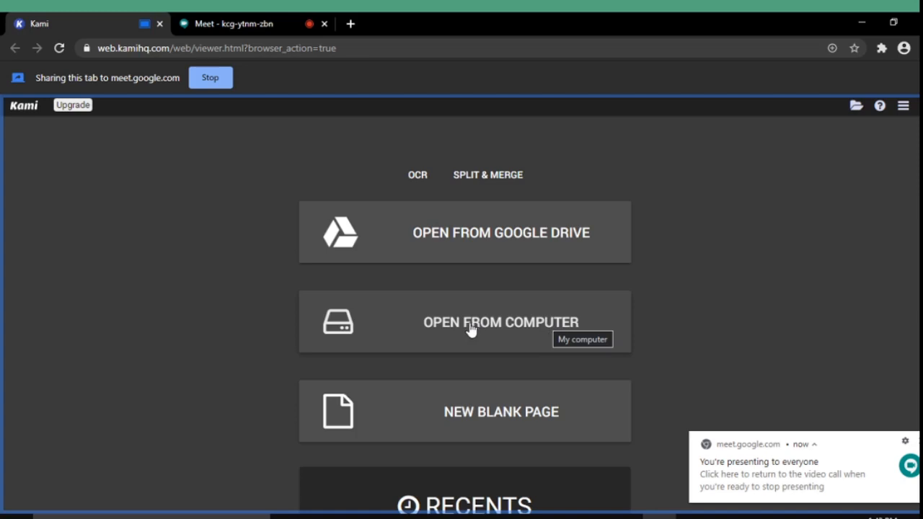
pyautogui.moveTo(476, 326)
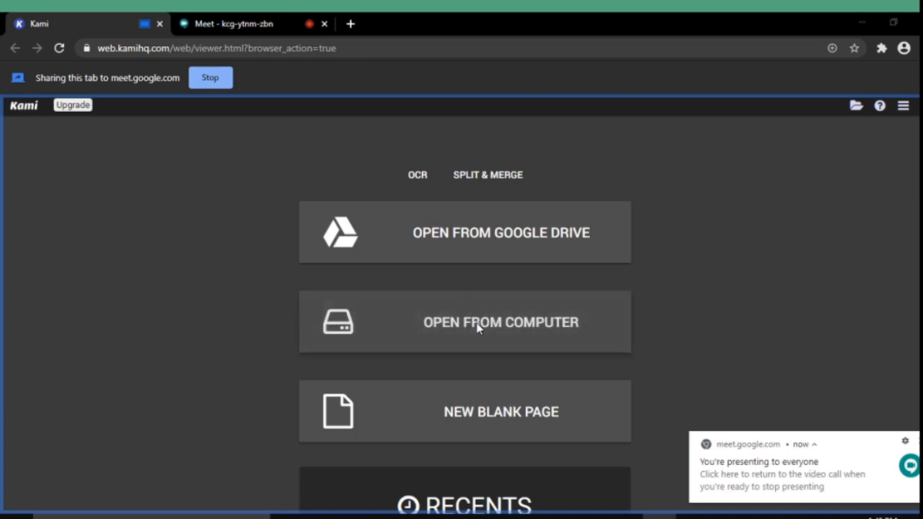
# - Open the 'english reading' PDF from Local Disk (E:) > Sanju into Kami
pyautogui.click(500, 323)
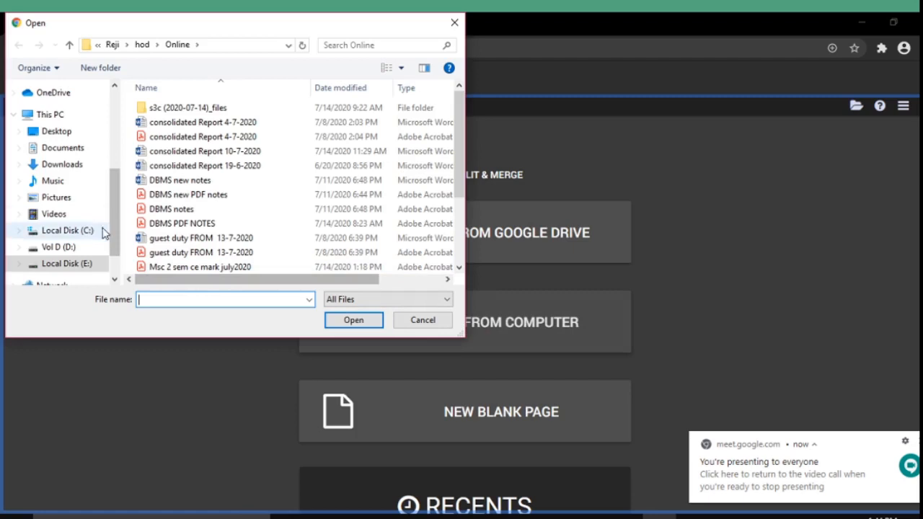
pyautogui.scroll(-3)
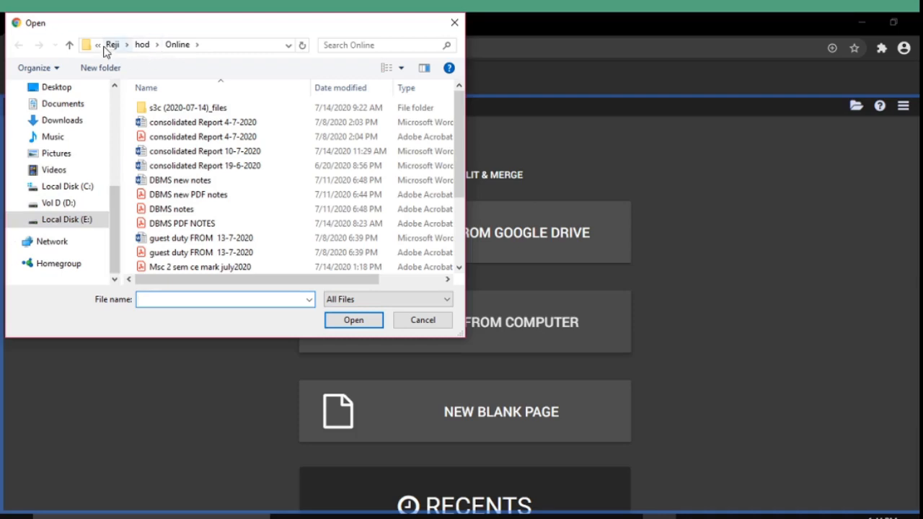
pyautogui.click(67, 220)
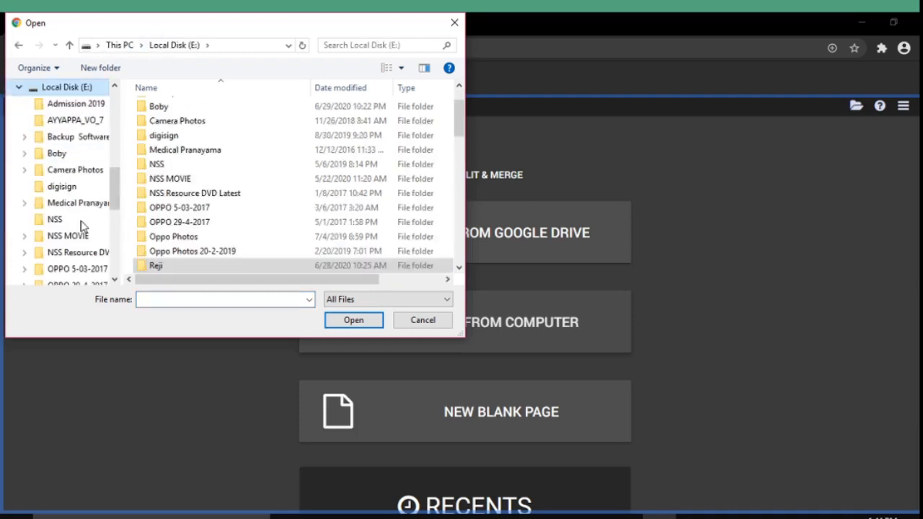
pyautogui.scroll(-3)
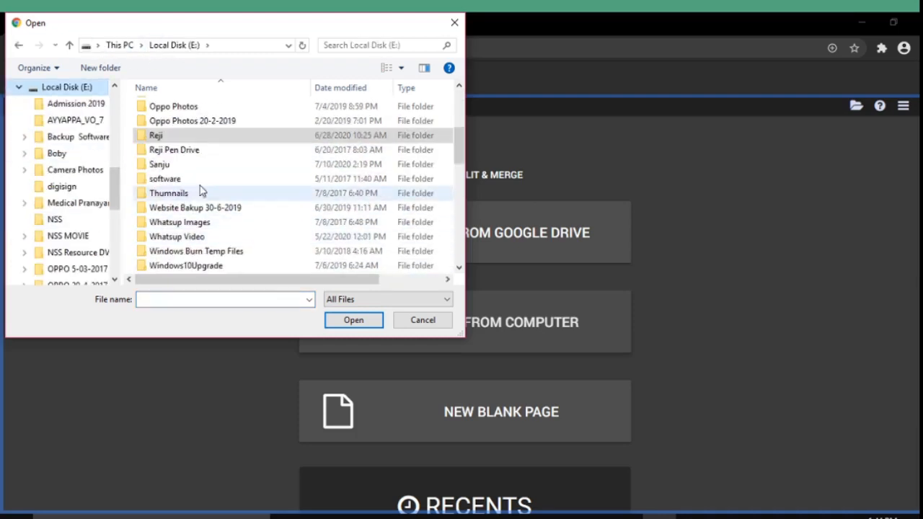
pyautogui.doubleClick(159, 165)
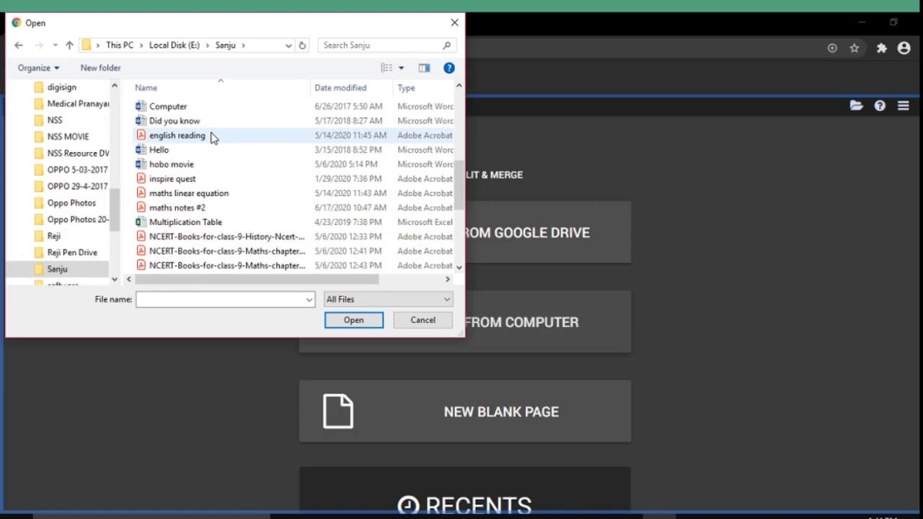
pyautogui.click(176, 135)
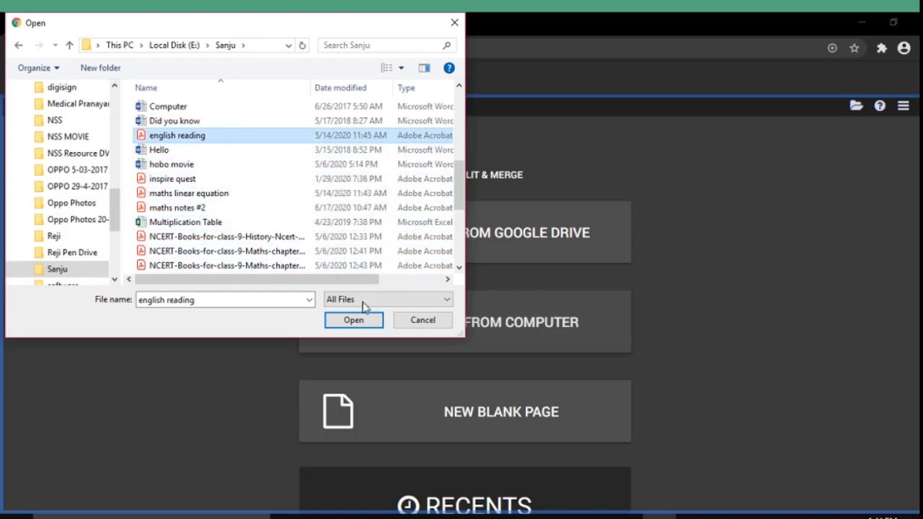
pyautogui.click(354, 320)
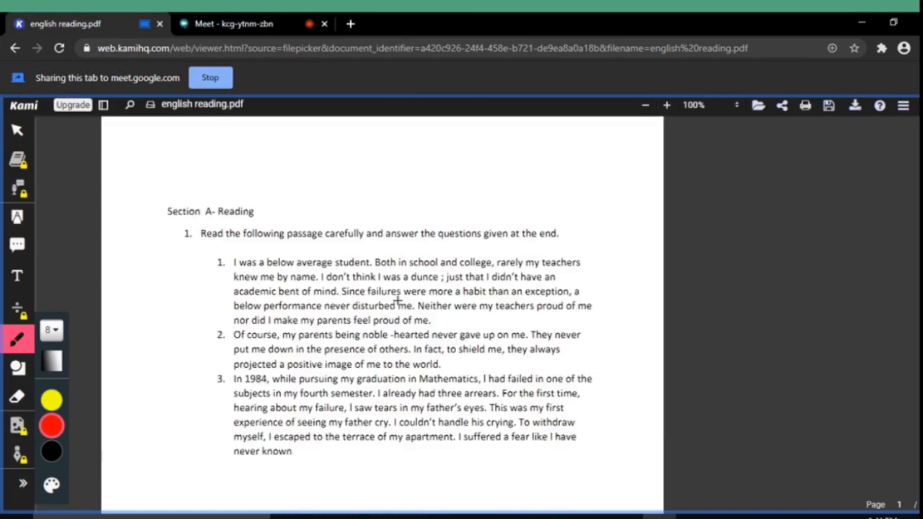
# - Draw red underlines under a line in paragraph 4 and the 'clearing all 7 papers' line, dismissing the upload notice
pyautogui.scroll(-3)
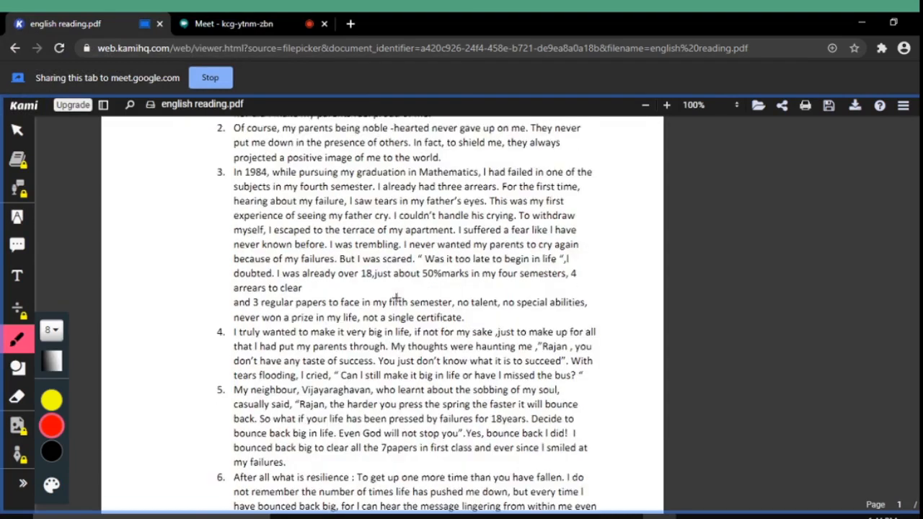
pyautogui.scroll(-3)
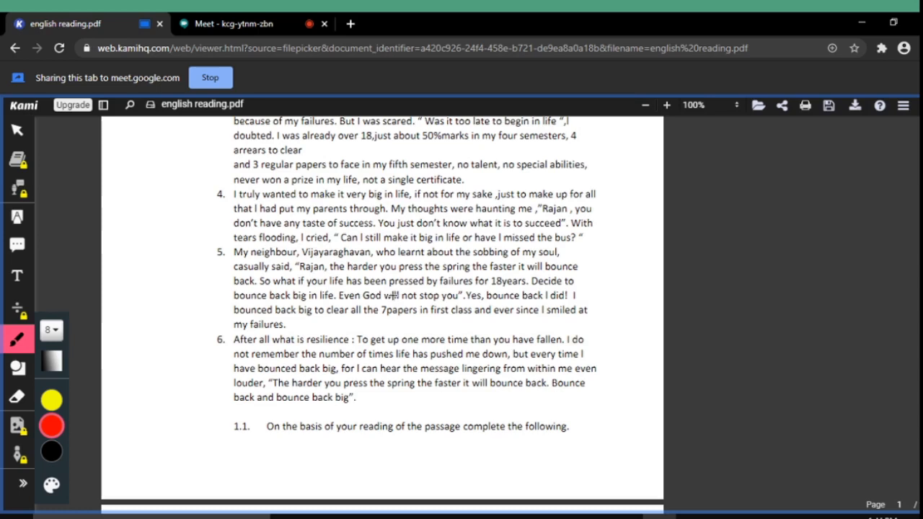
pyautogui.moveTo(168, 291)
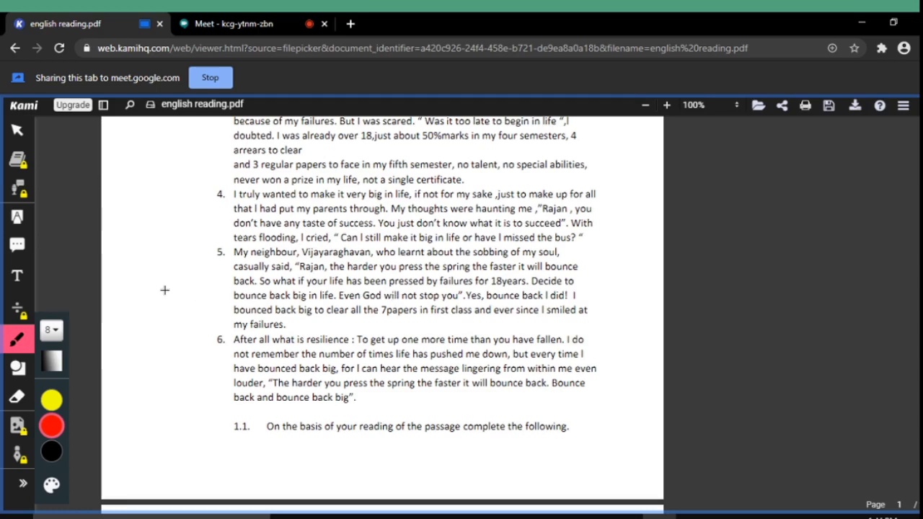
pyautogui.moveTo(14, 339)
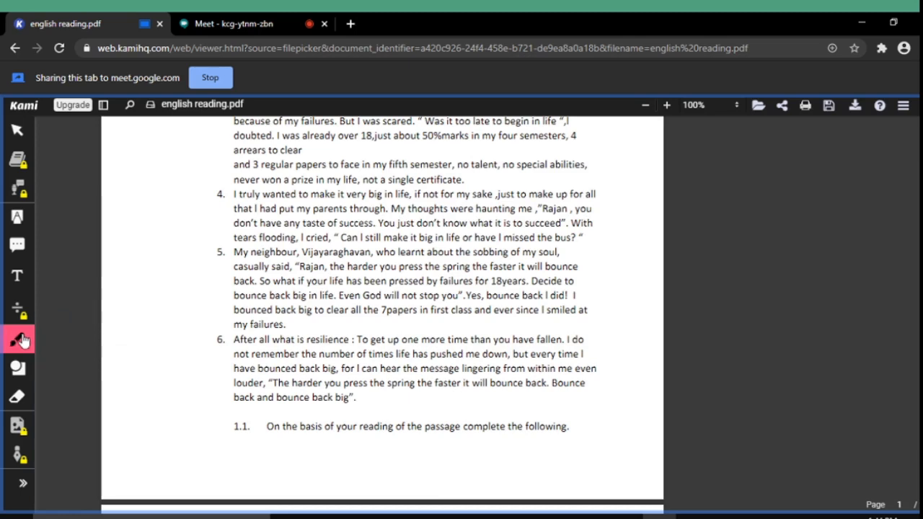
pyautogui.moveTo(17, 277)
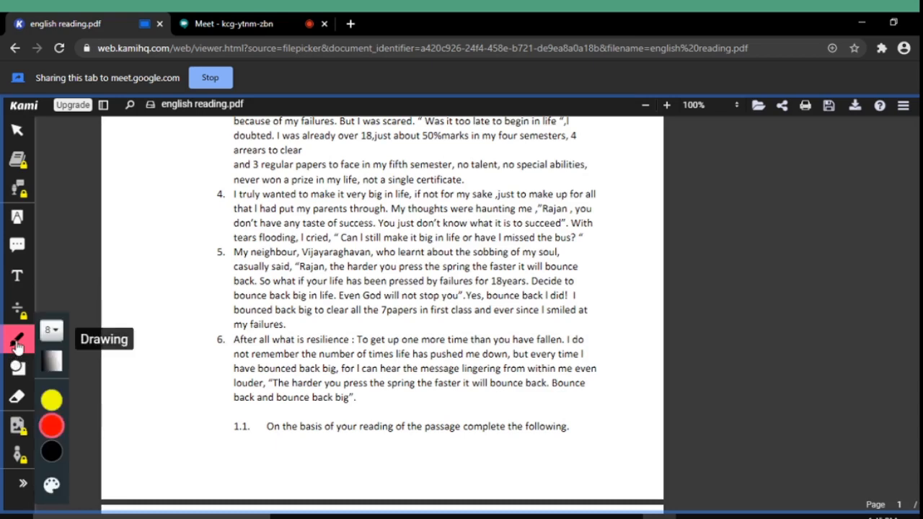
pyautogui.moveTo(52, 339)
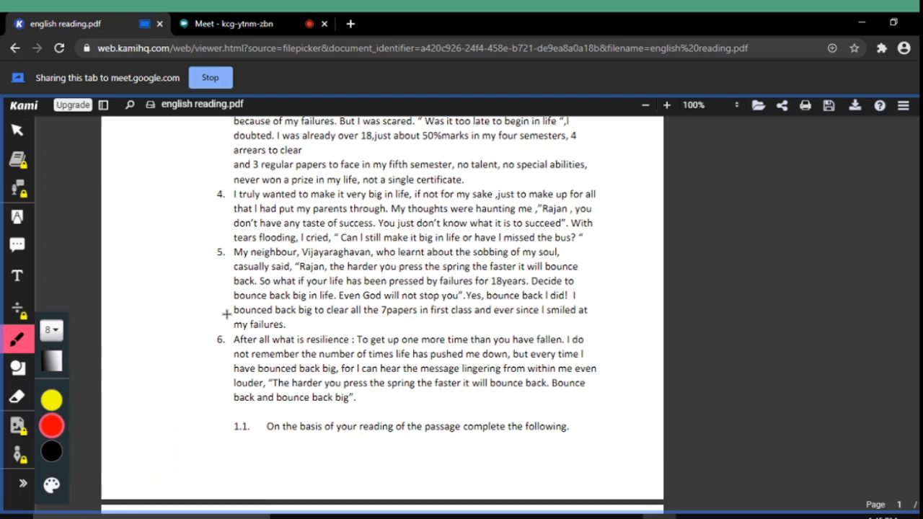
pyautogui.moveTo(224, 314); pyautogui.dragTo(462, 329)
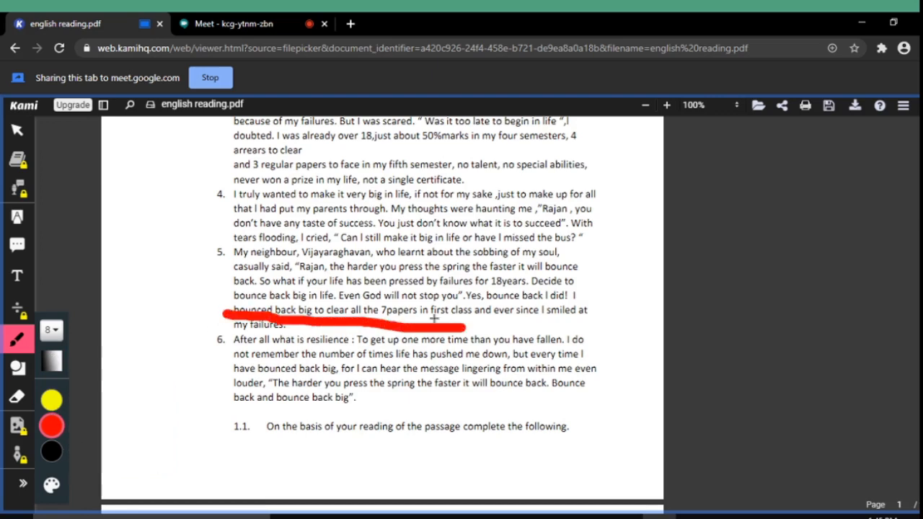
pyautogui.moveTo(224, 222); pyautogui.dragTo(454, 222)
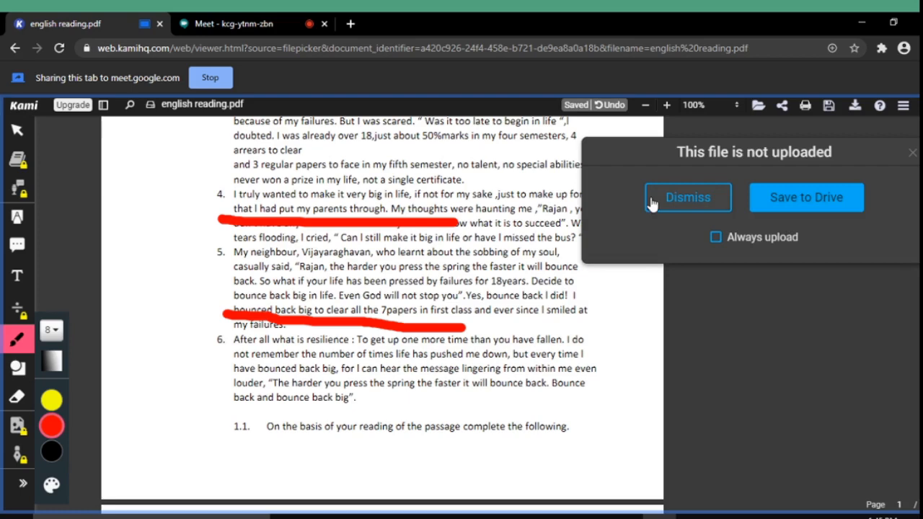
pyautogui.click(686, 196)
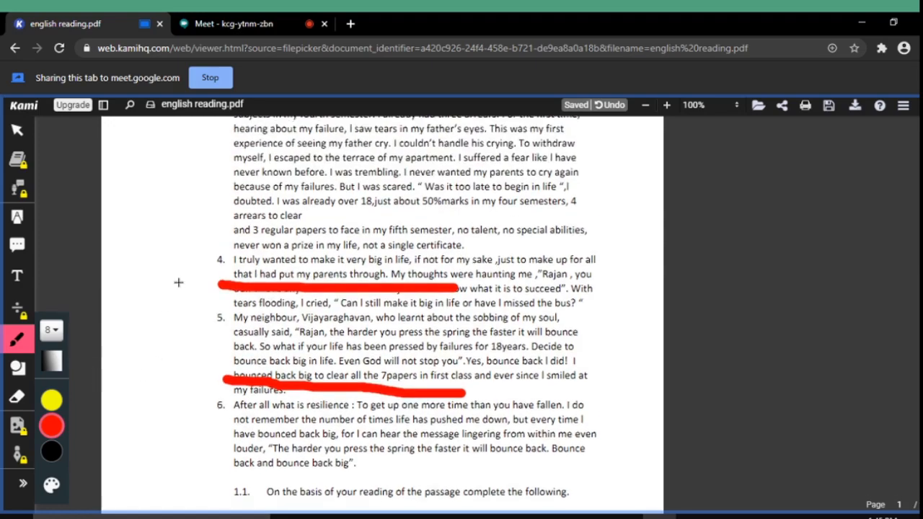
pyautogui.scroll(3)
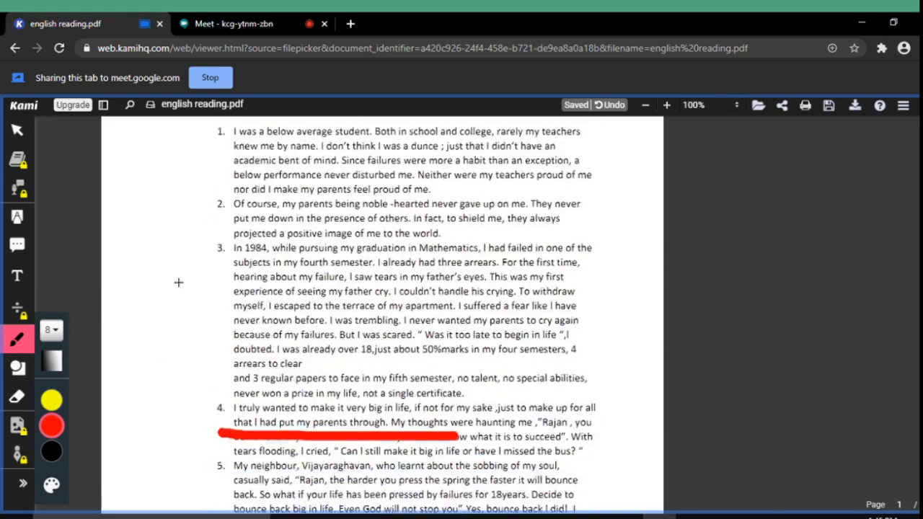
pyautogui.scroll(-3)
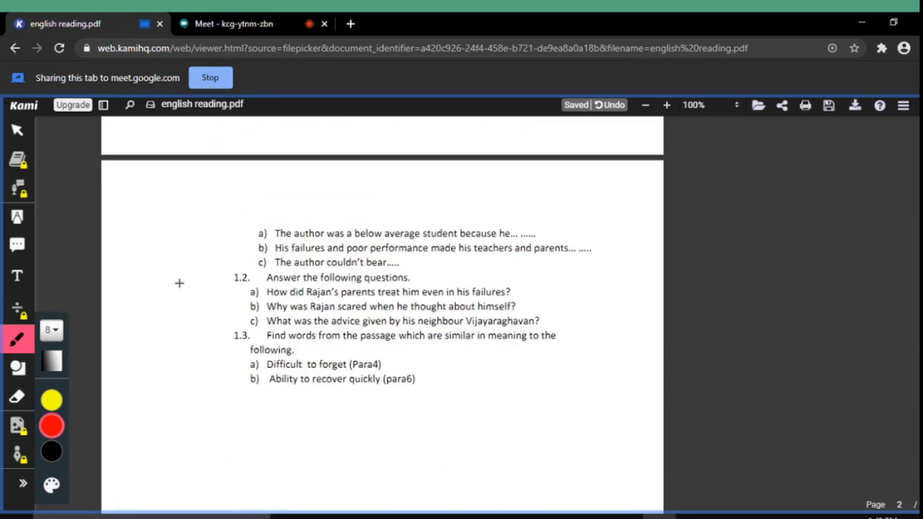
pyautogui.scroll(3)
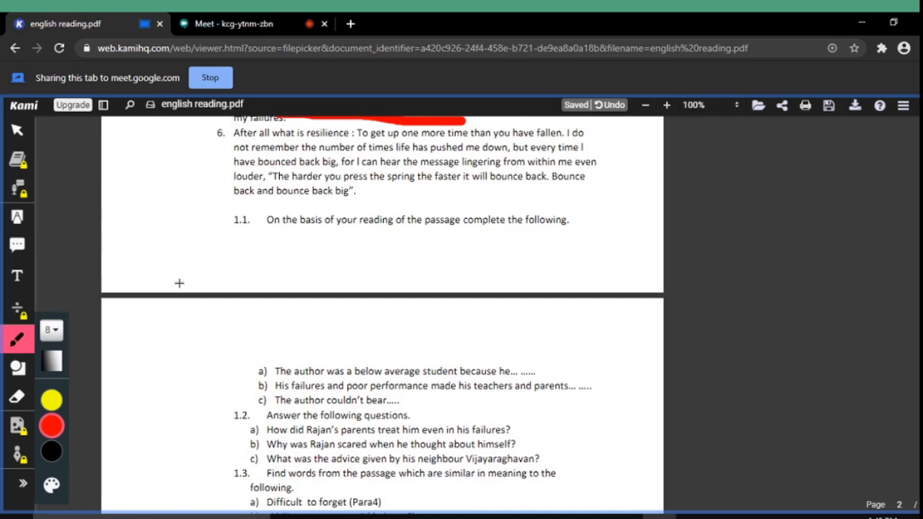
pyautogui.moveTo(17, 275)
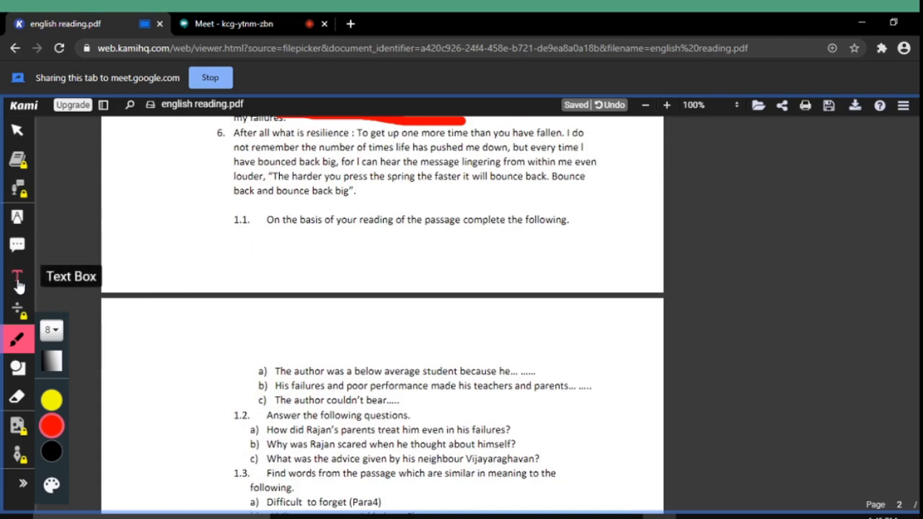
# - Place a text box reading 'sample text' below question 1.1
pyautogui.click(17, 277)
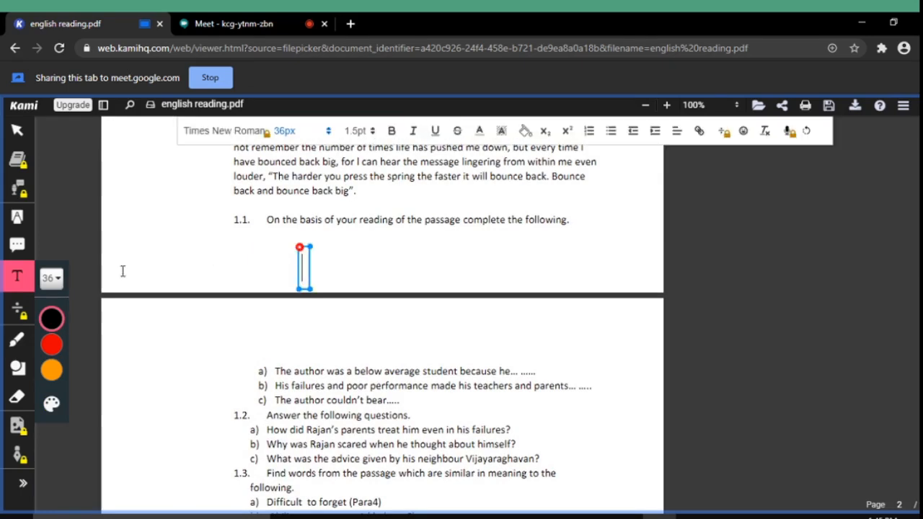
pyautogui.write('sa')
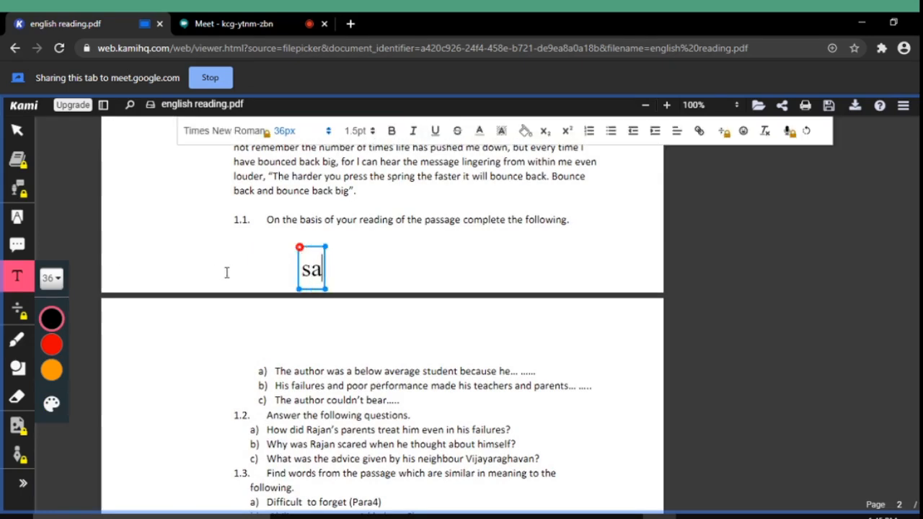
pyautogui.write('mple')
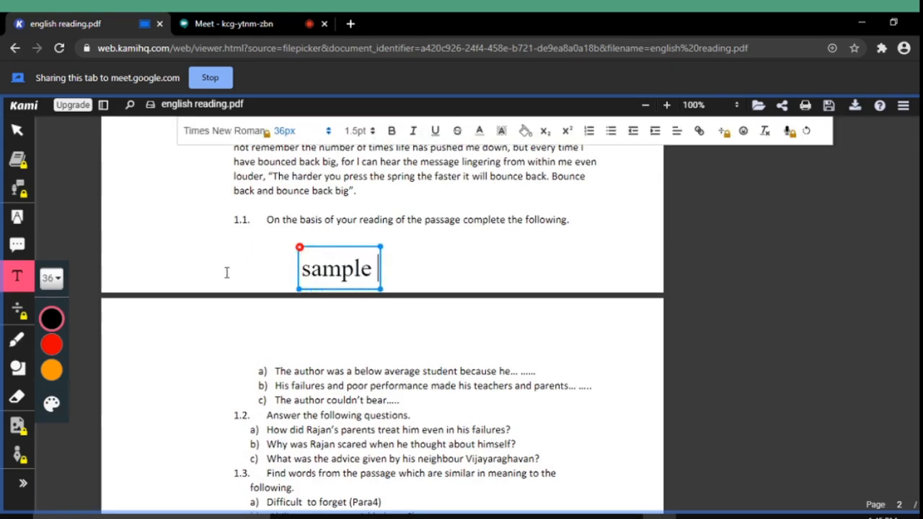
pyautogui.write('tes')
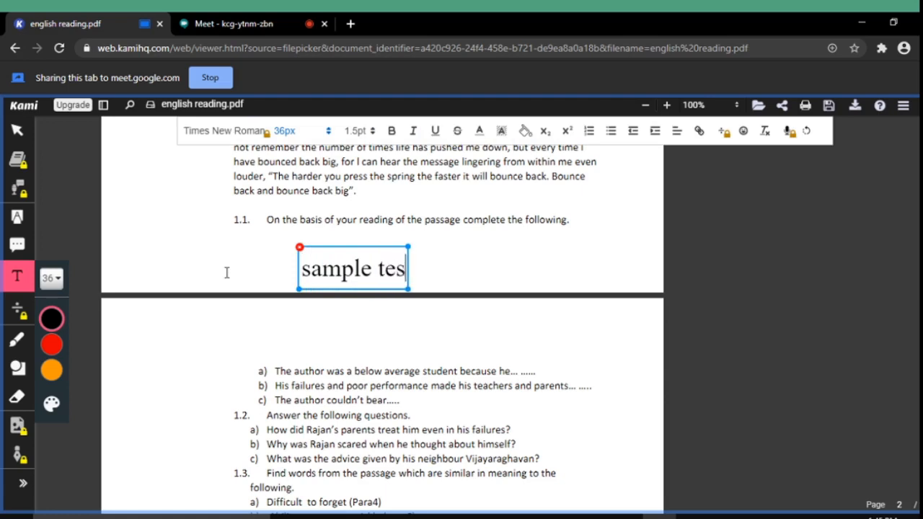
pyautogui.press('Backspace')
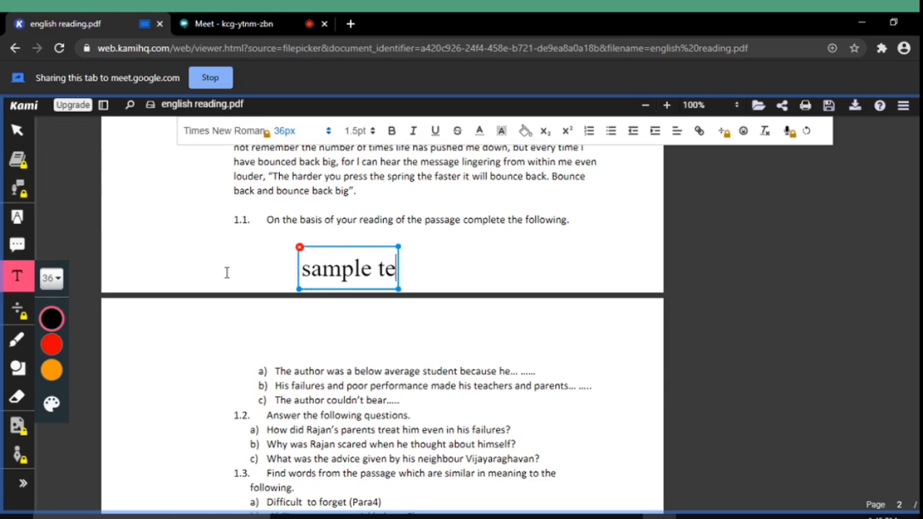
pyautogui.write('xt')
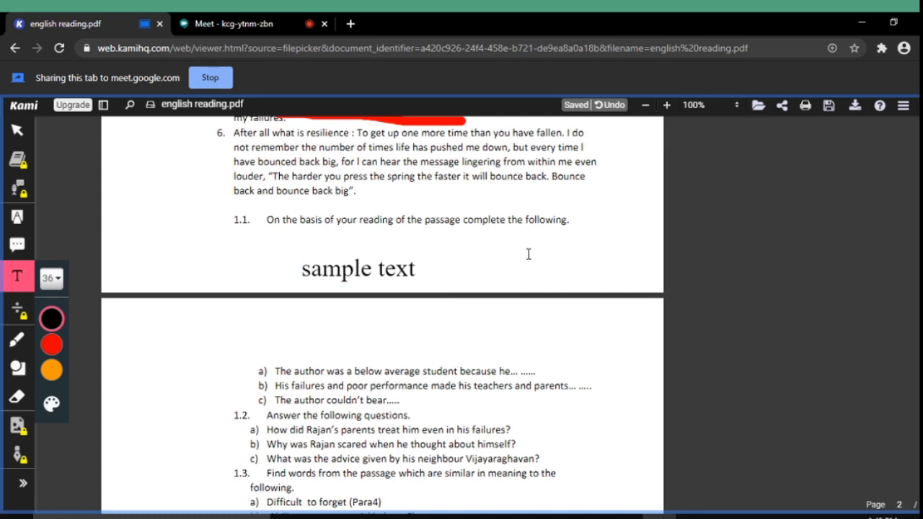
pyautogui.moveTo(781, 106)
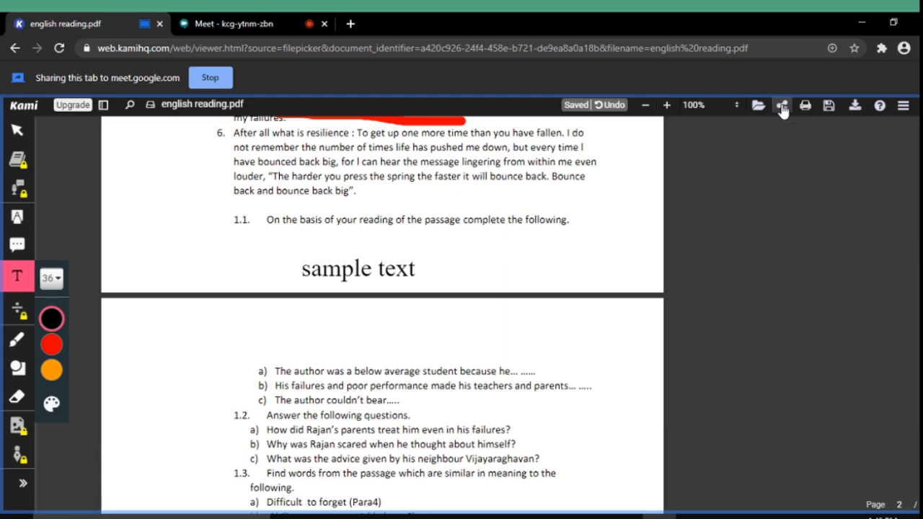
# - Upload the PDF for sharing, copy its kami.app link and switch to the Meet tab
pyautogui.click(782, 106)
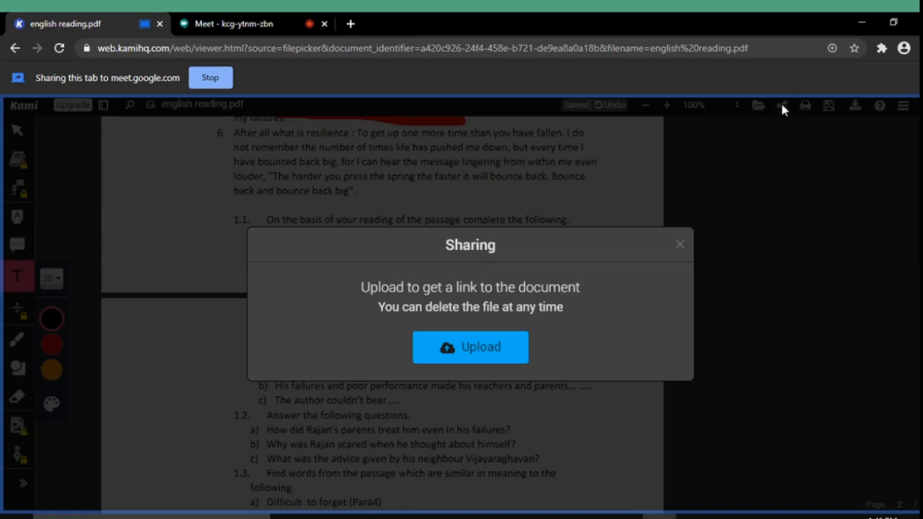
pyautogui.click(470, 347)
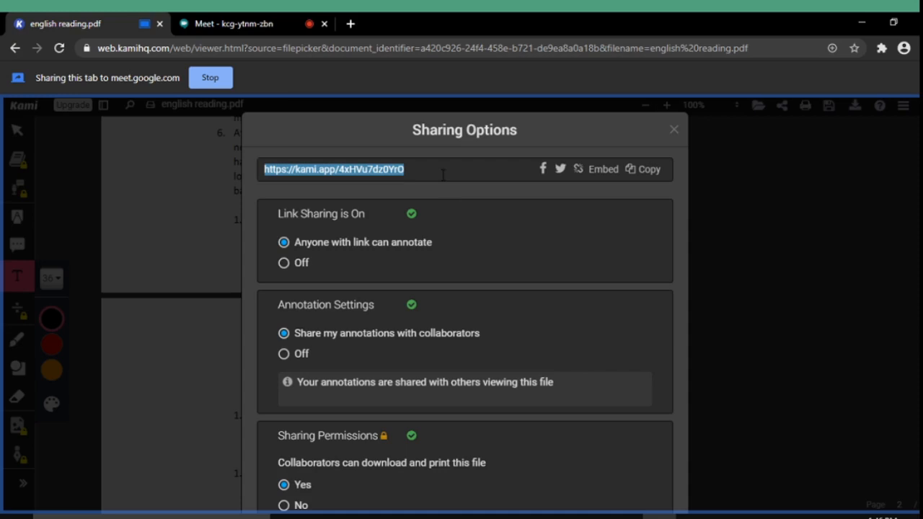
pyautogui.moveTo(490, 182)
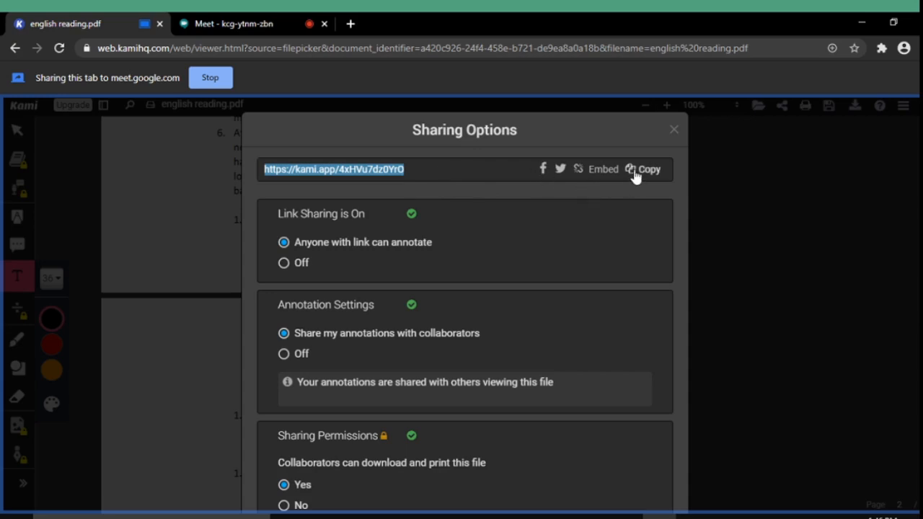
pyautogui.click(646, 169)
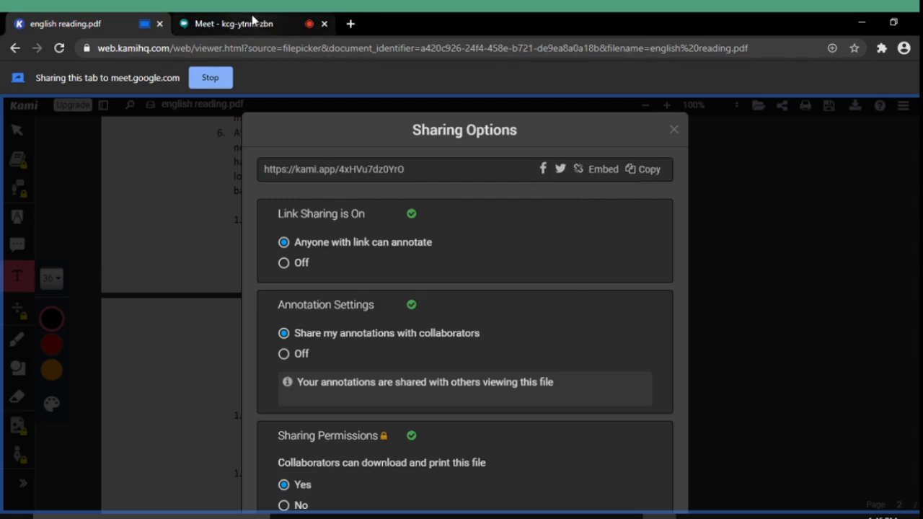
pyautogui.click(238, 23)
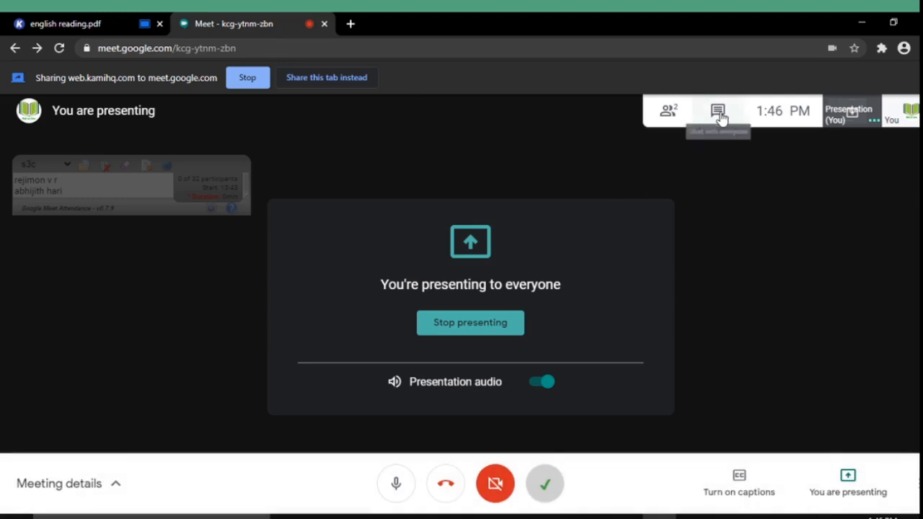
# - Paste and send the Kami share link in the Meet chat, then return to the english reading.pdf tab
pyautogui.click(717, 110)
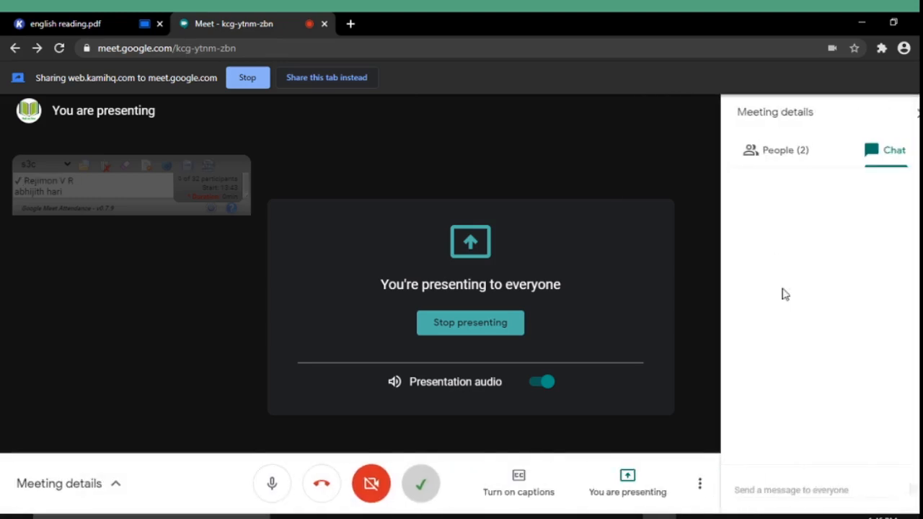
pyautogui.click(813, 490)
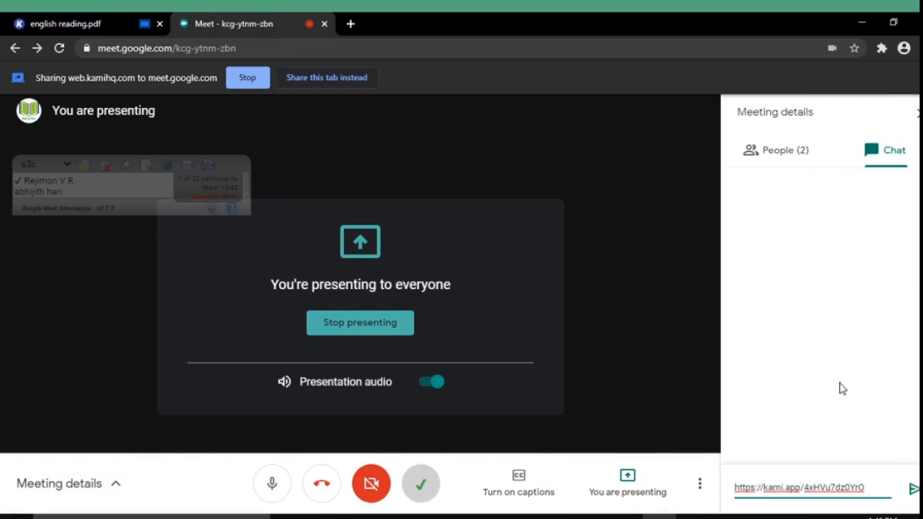
pyautogui.moveTo(914, 493)
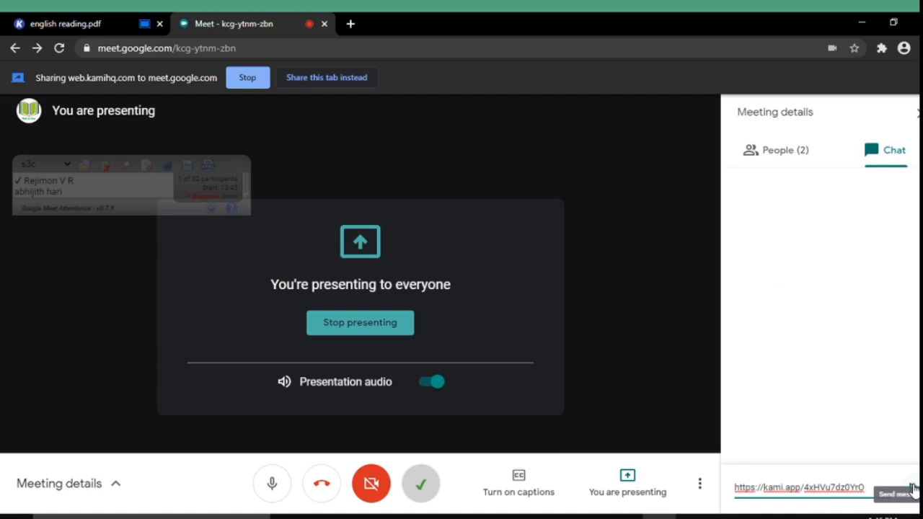
pyautogui.click(897, 493)
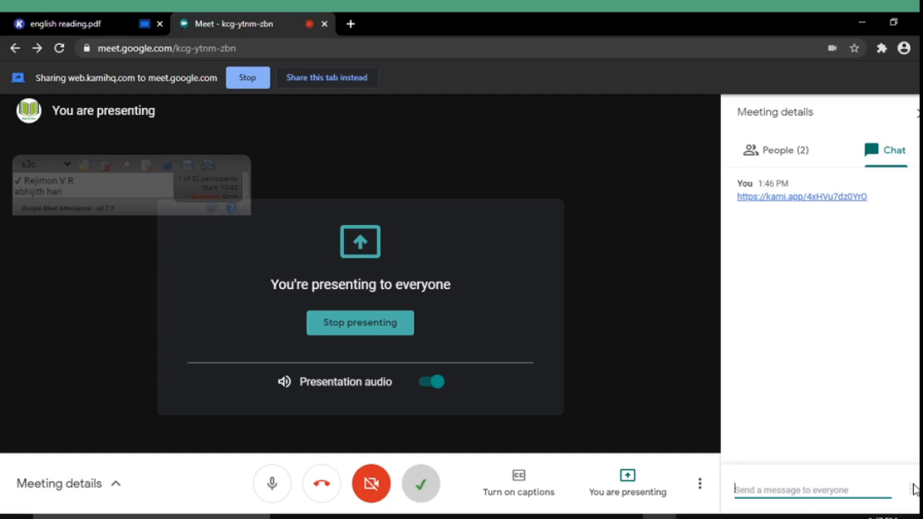
pyautogui.moveTo(80, 17)
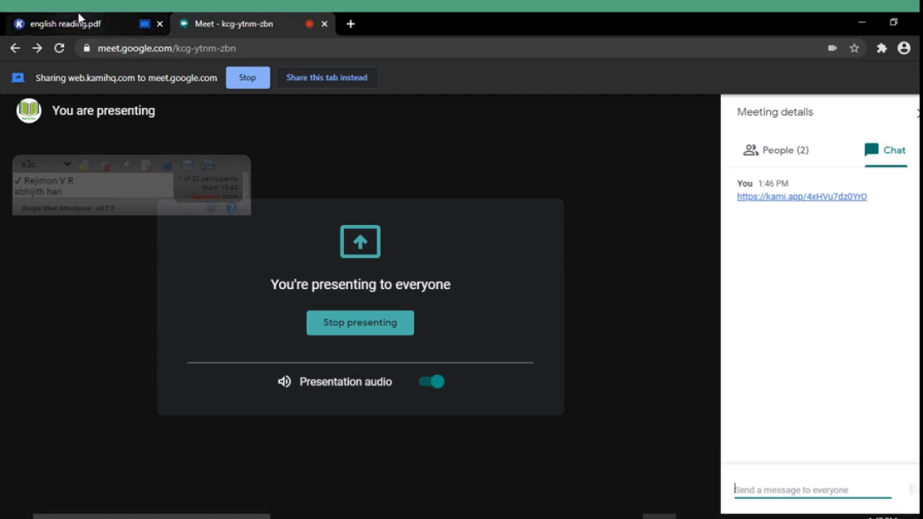
pyautogui.click(65, 23)
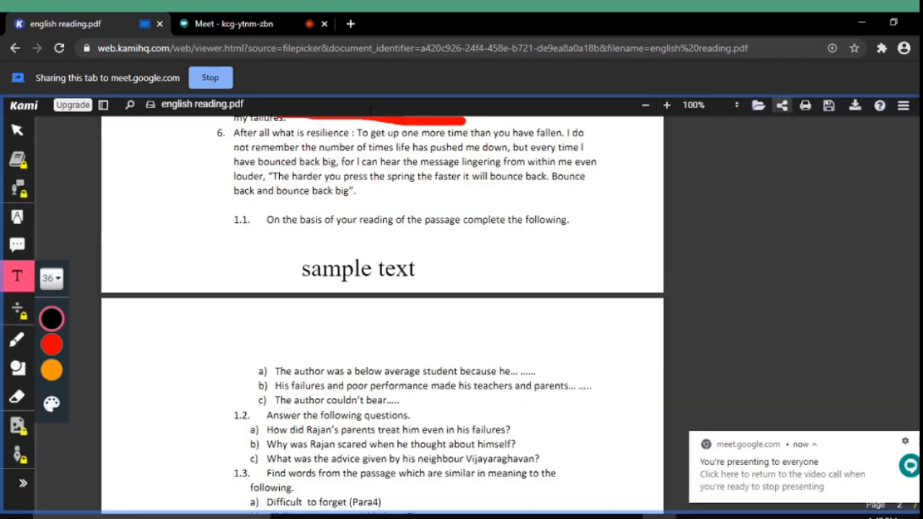
# - Open the shared kami.app copy of the PDF in its own tab and view page 2
pyautogui.click(231, 23)
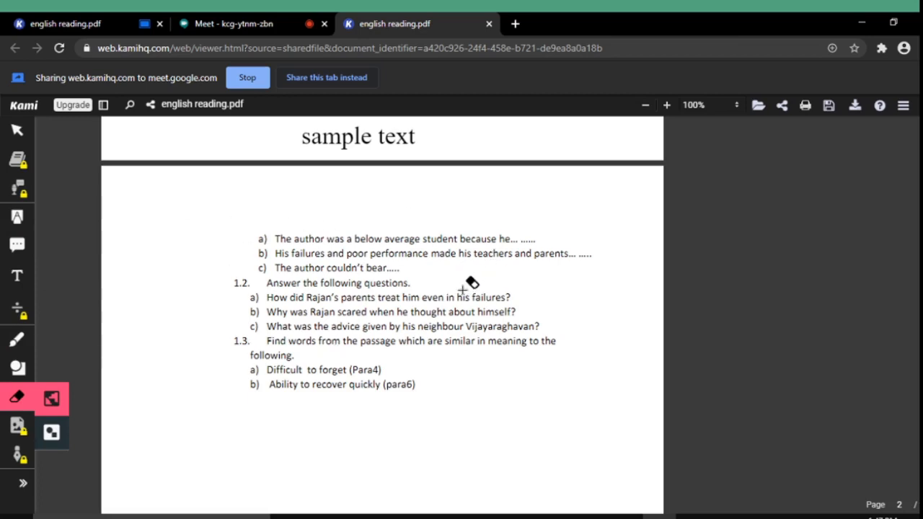
pyautogui.moveTo(484, 274)
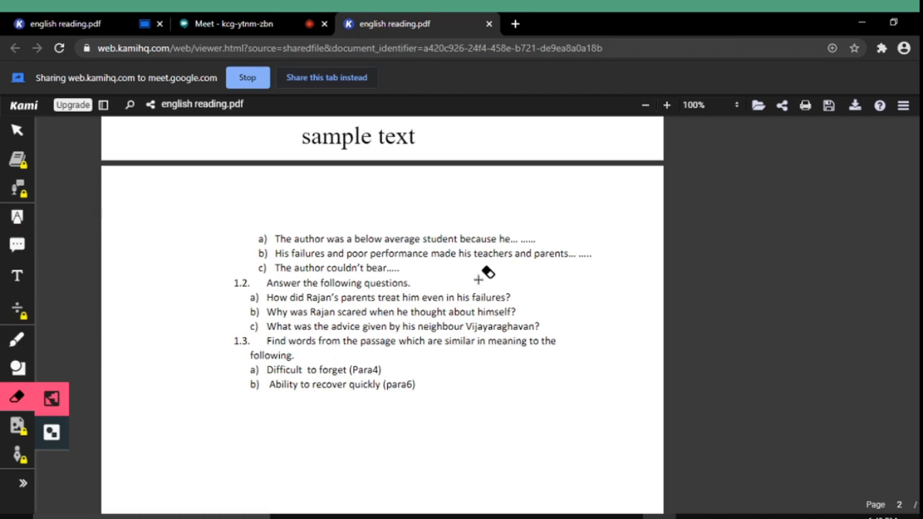
pyautogui.moveTo(378, 277)
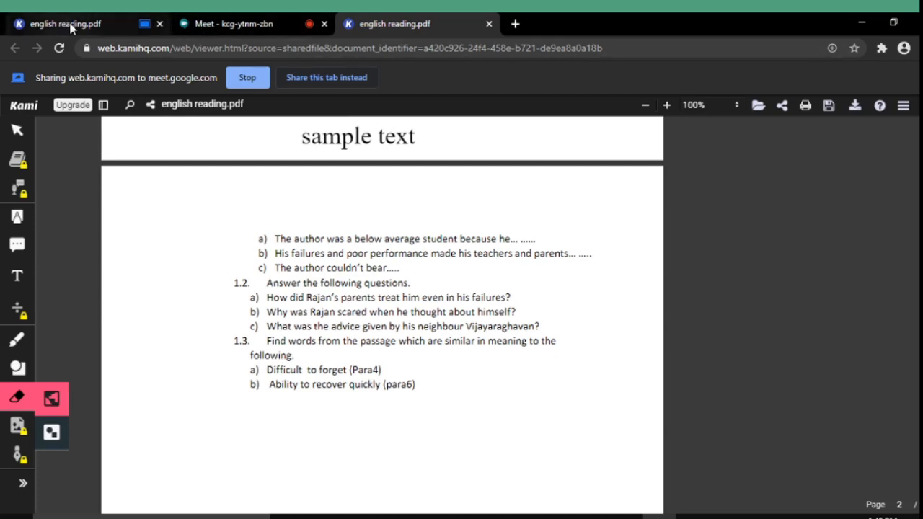
pyautogui.moveTo(230, 23)
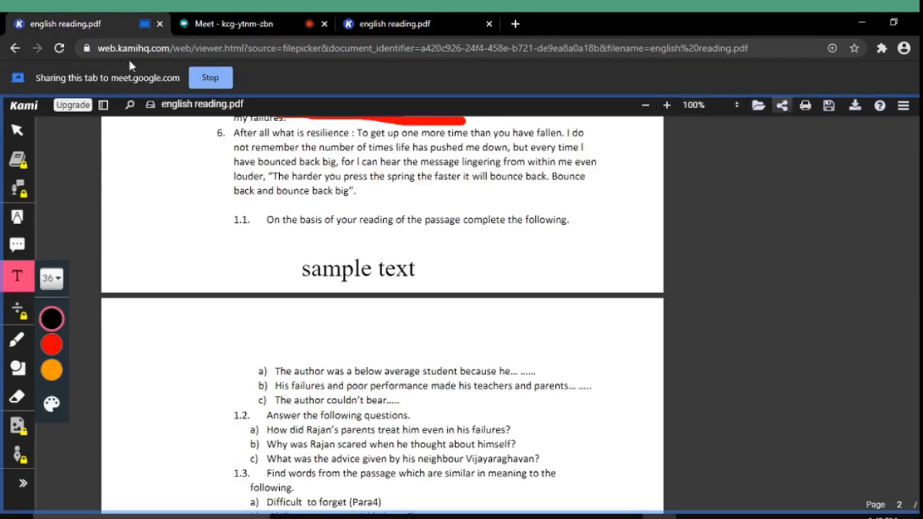
# - Select the triangle from Drawings and Shapes to place it below question 1.3
pyautogui.scroll(-3)
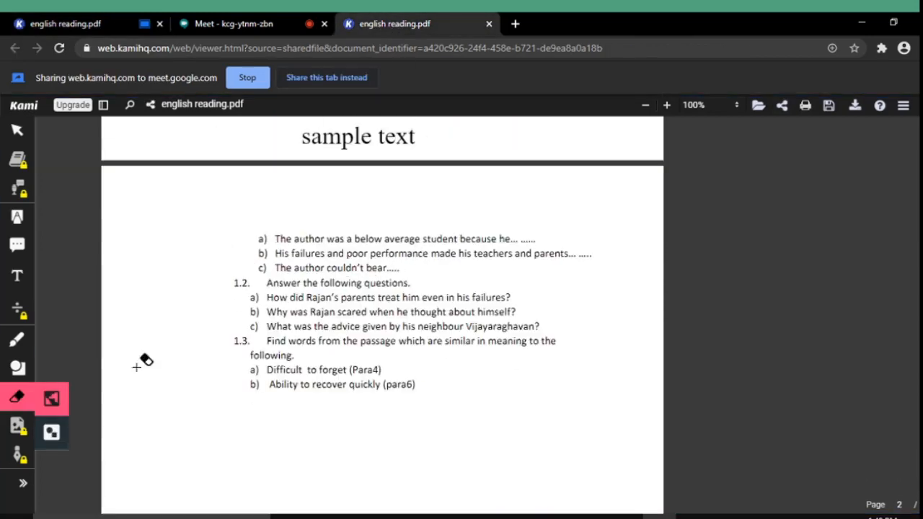
pyautogui.moveTo(51, 433)
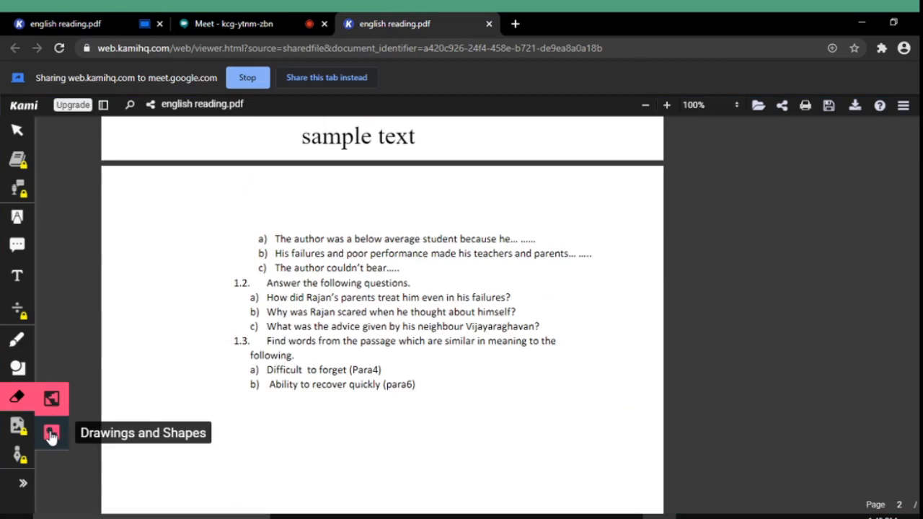
pyautogui.click(52, 432)
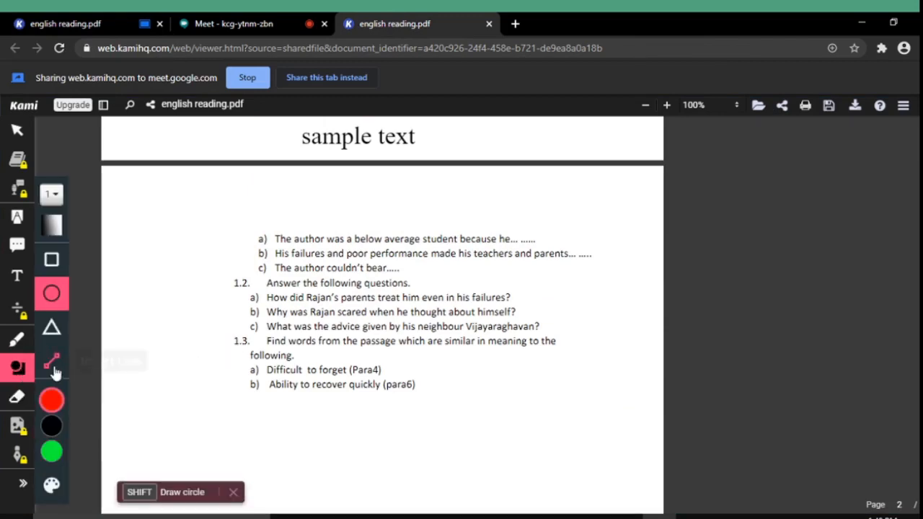
pyautogui.click(52, 328)
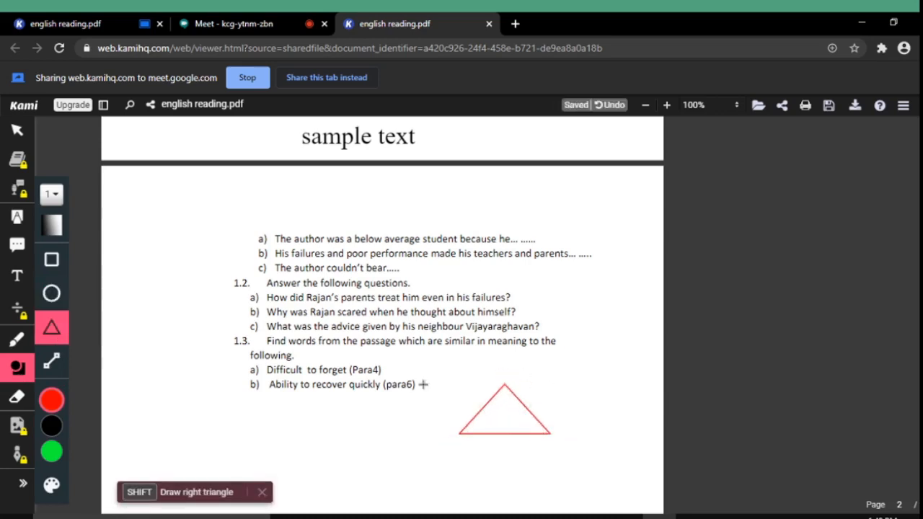
pyautogui.moveTo(104, 29)
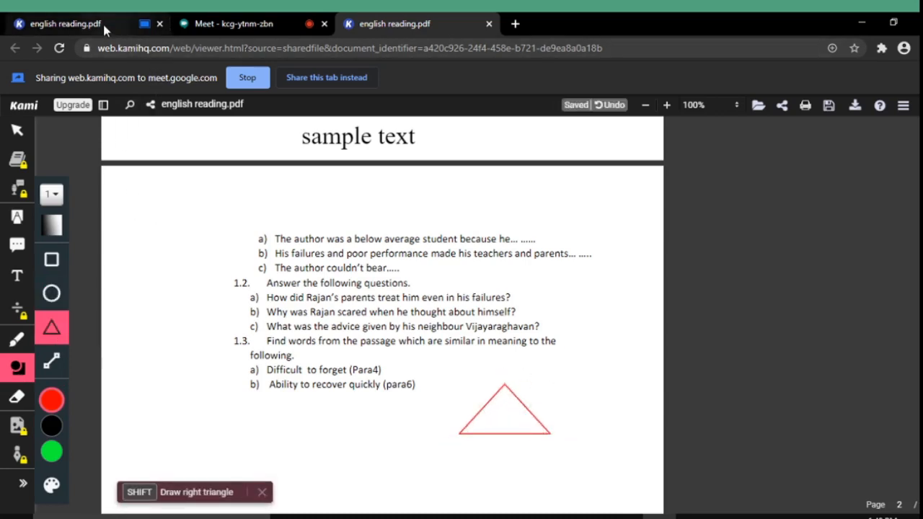
# - Return to the original english reading.pdf and scroll through page 2 back to the underlined passage
pyautogui.click(17, 275)
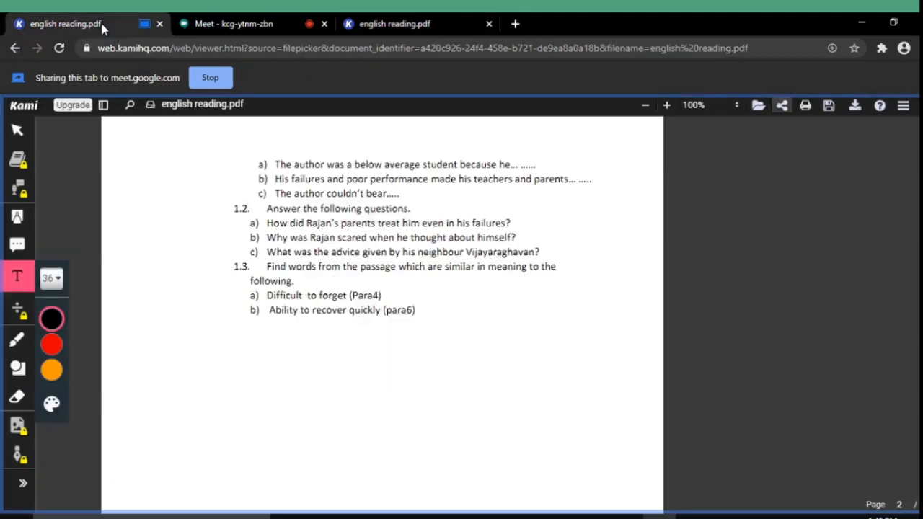
pyautogui.scroll(3)
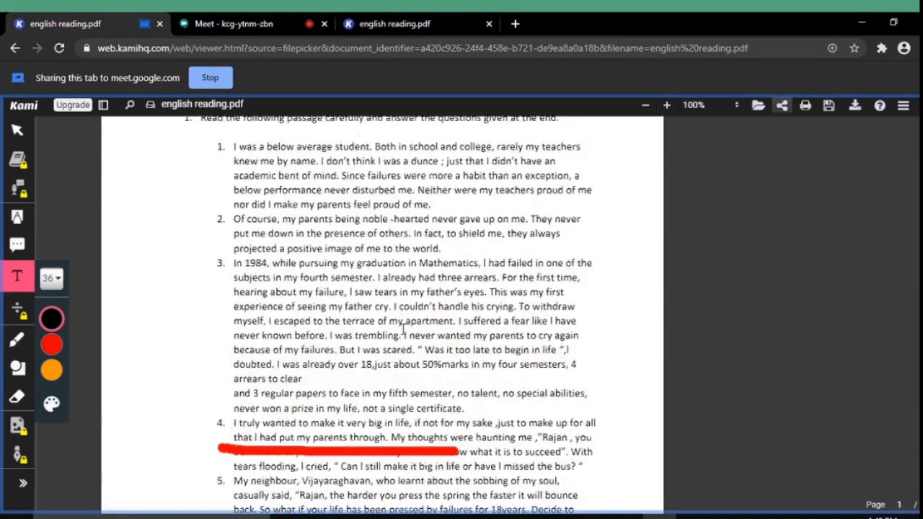
pyautogui.scroll(-3)
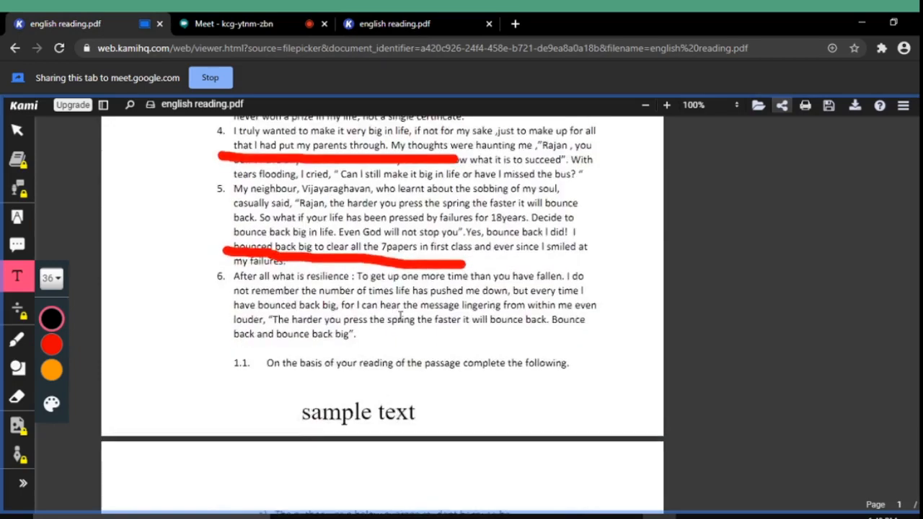
pyautogui.scroll(-3)
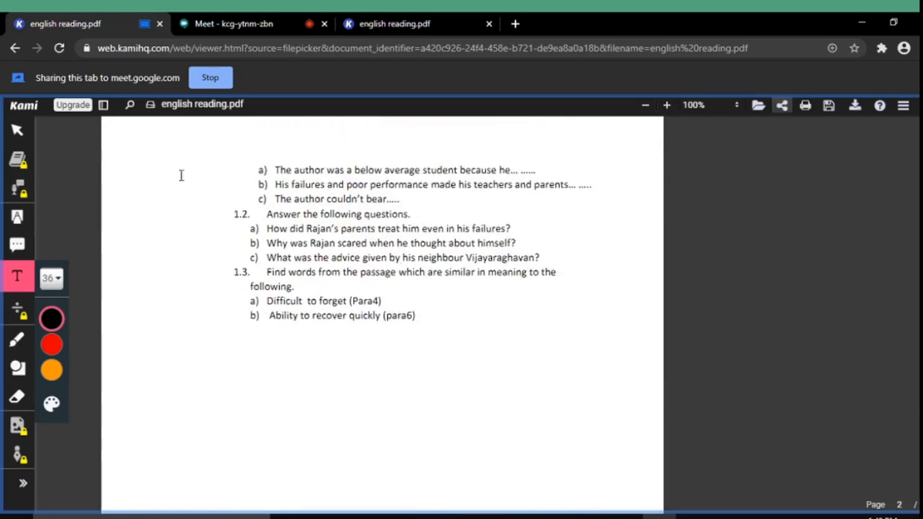
pyautogui.scroll(3)
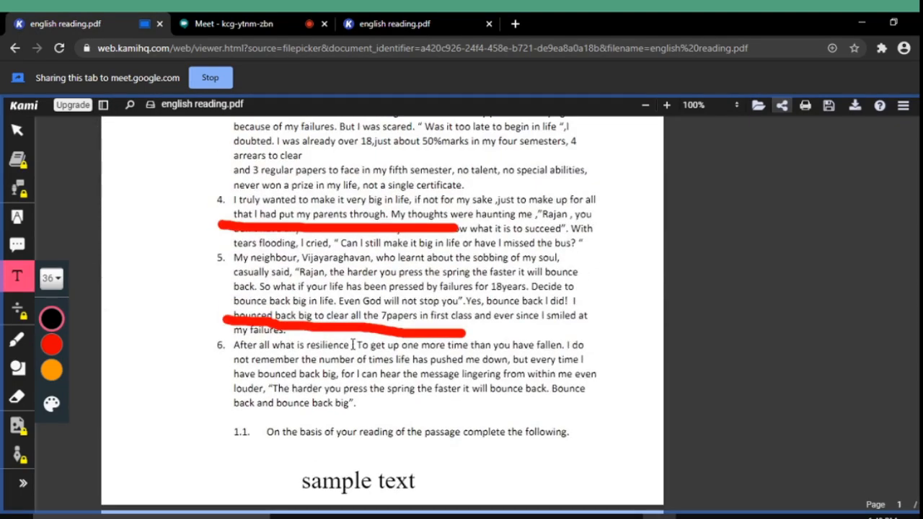
pyautogui.scroll(3)
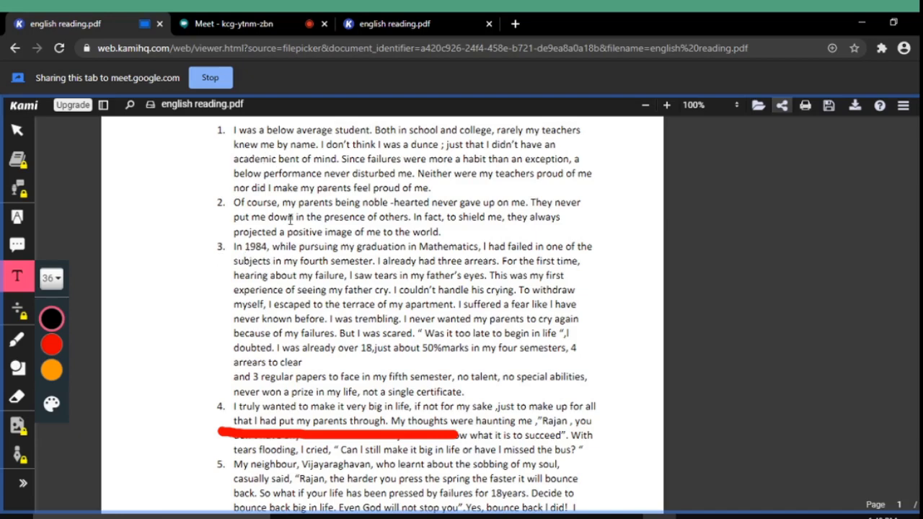
# - Bring the Meet tab forward showing the Kami share link in chat
pyautogui.click(231, 23)
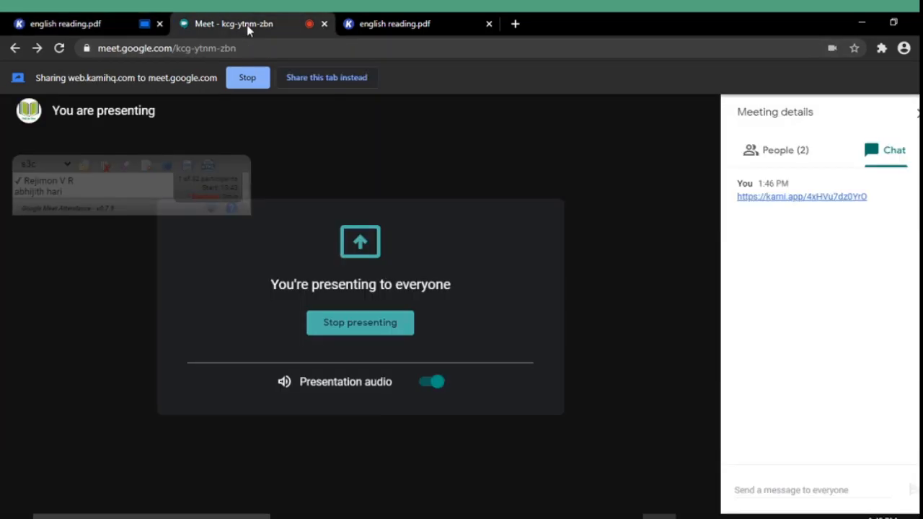
pyautogui.moveTo(424, 230)
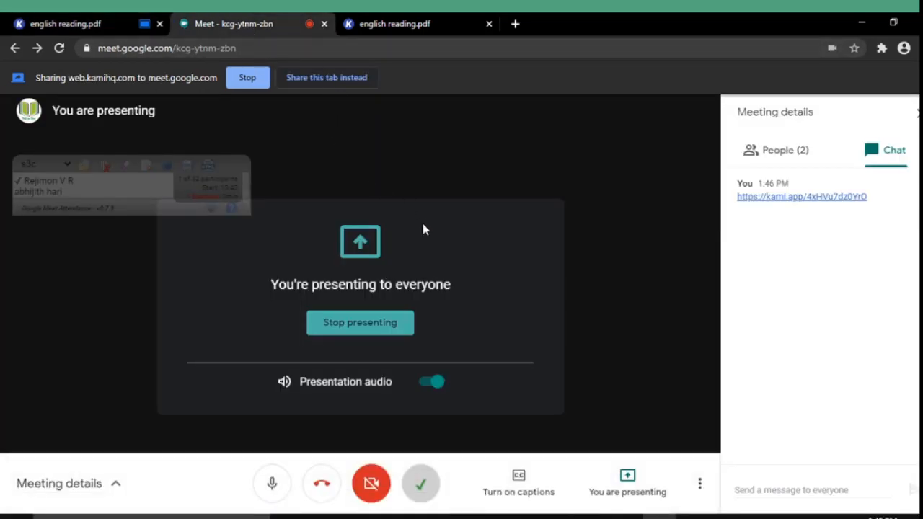
pyautogui.moveTo(430, 274)
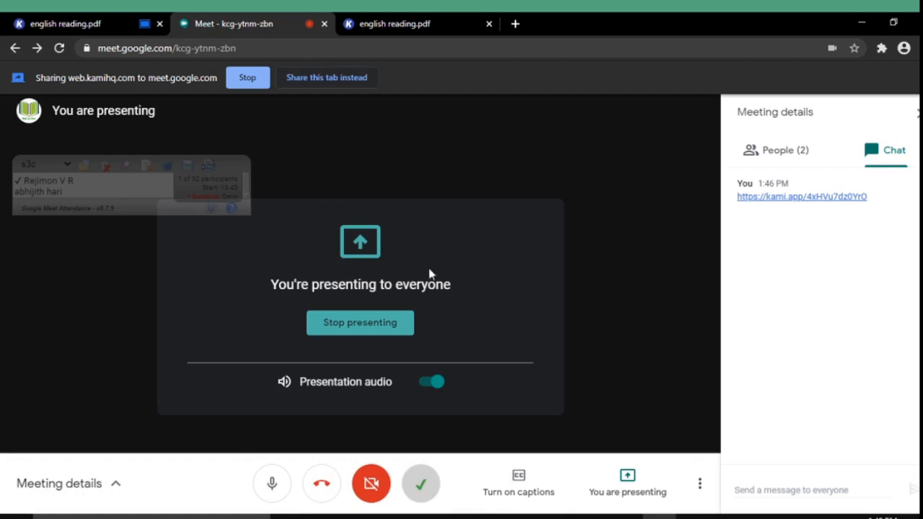
pyautogui.moveTo(360, 323)
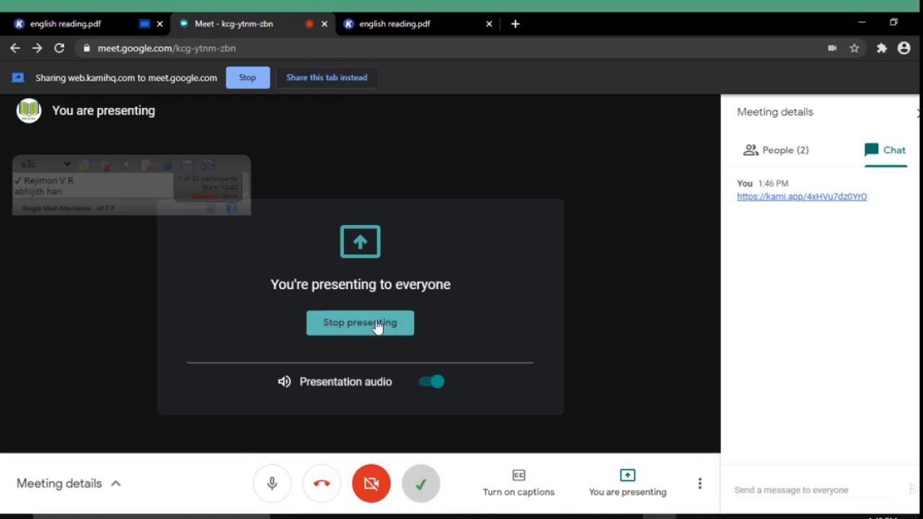